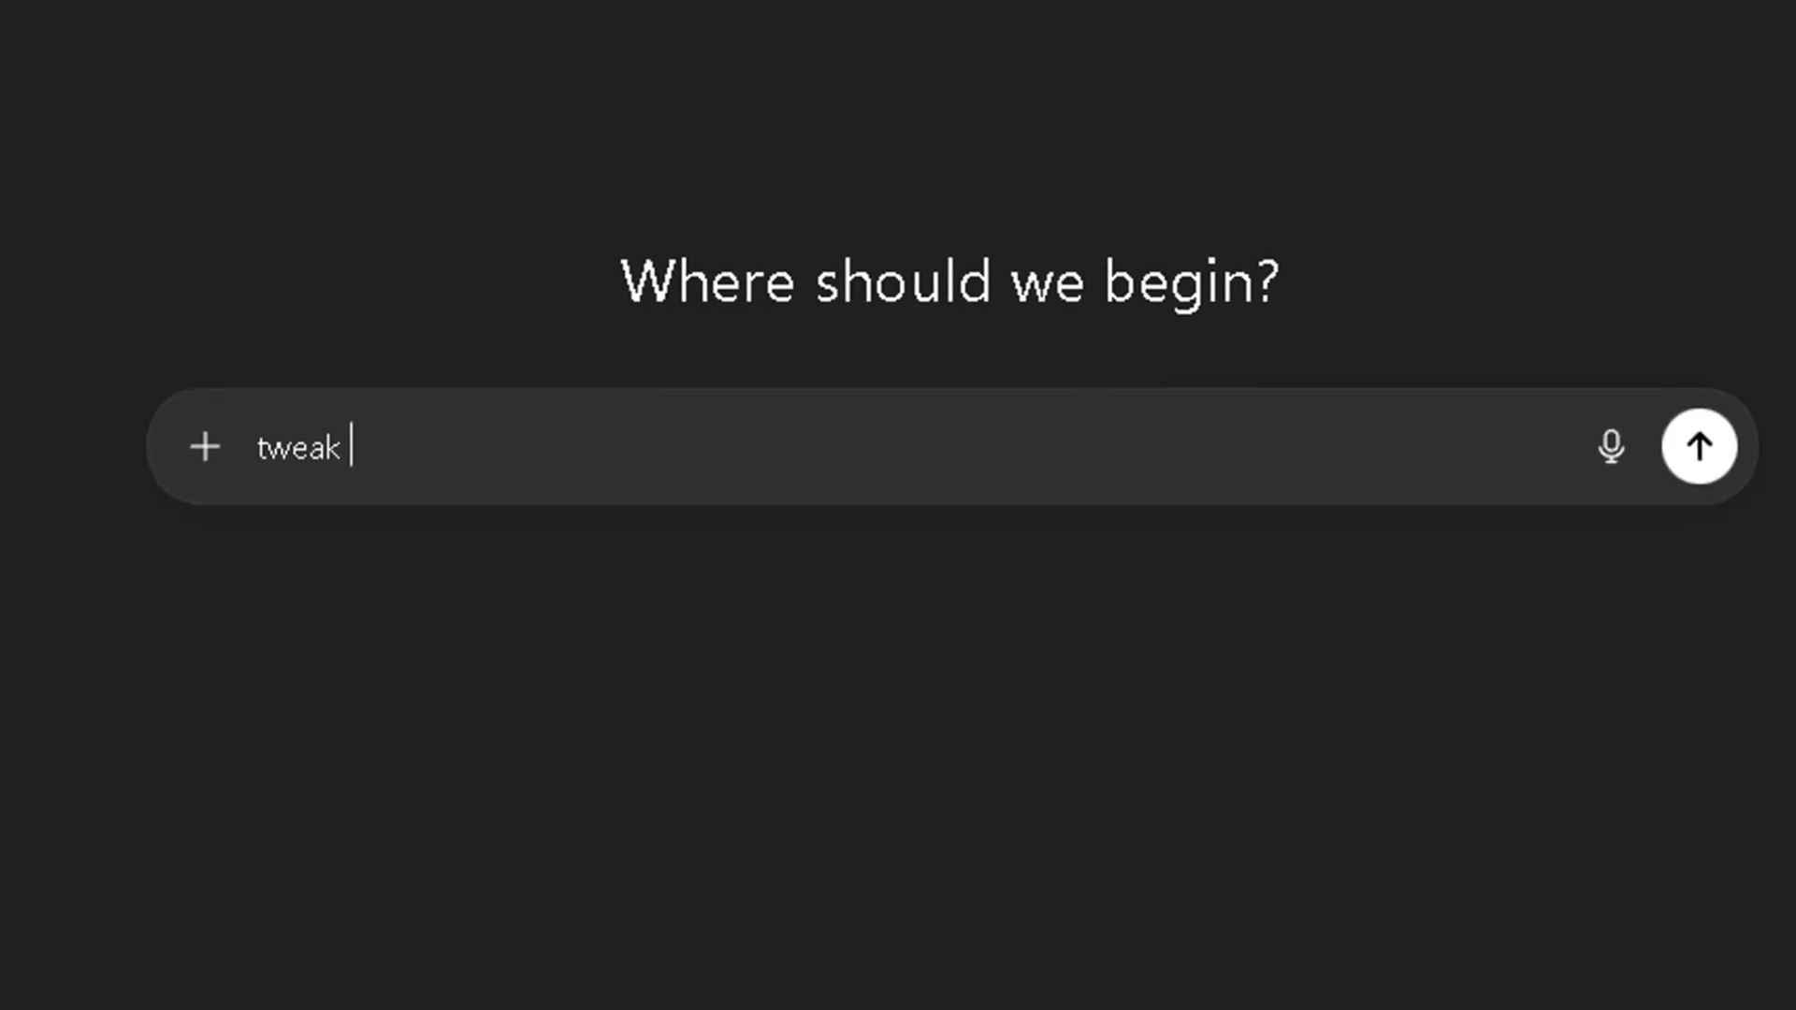
{"action": "type", "text": "my pc so i ca"}
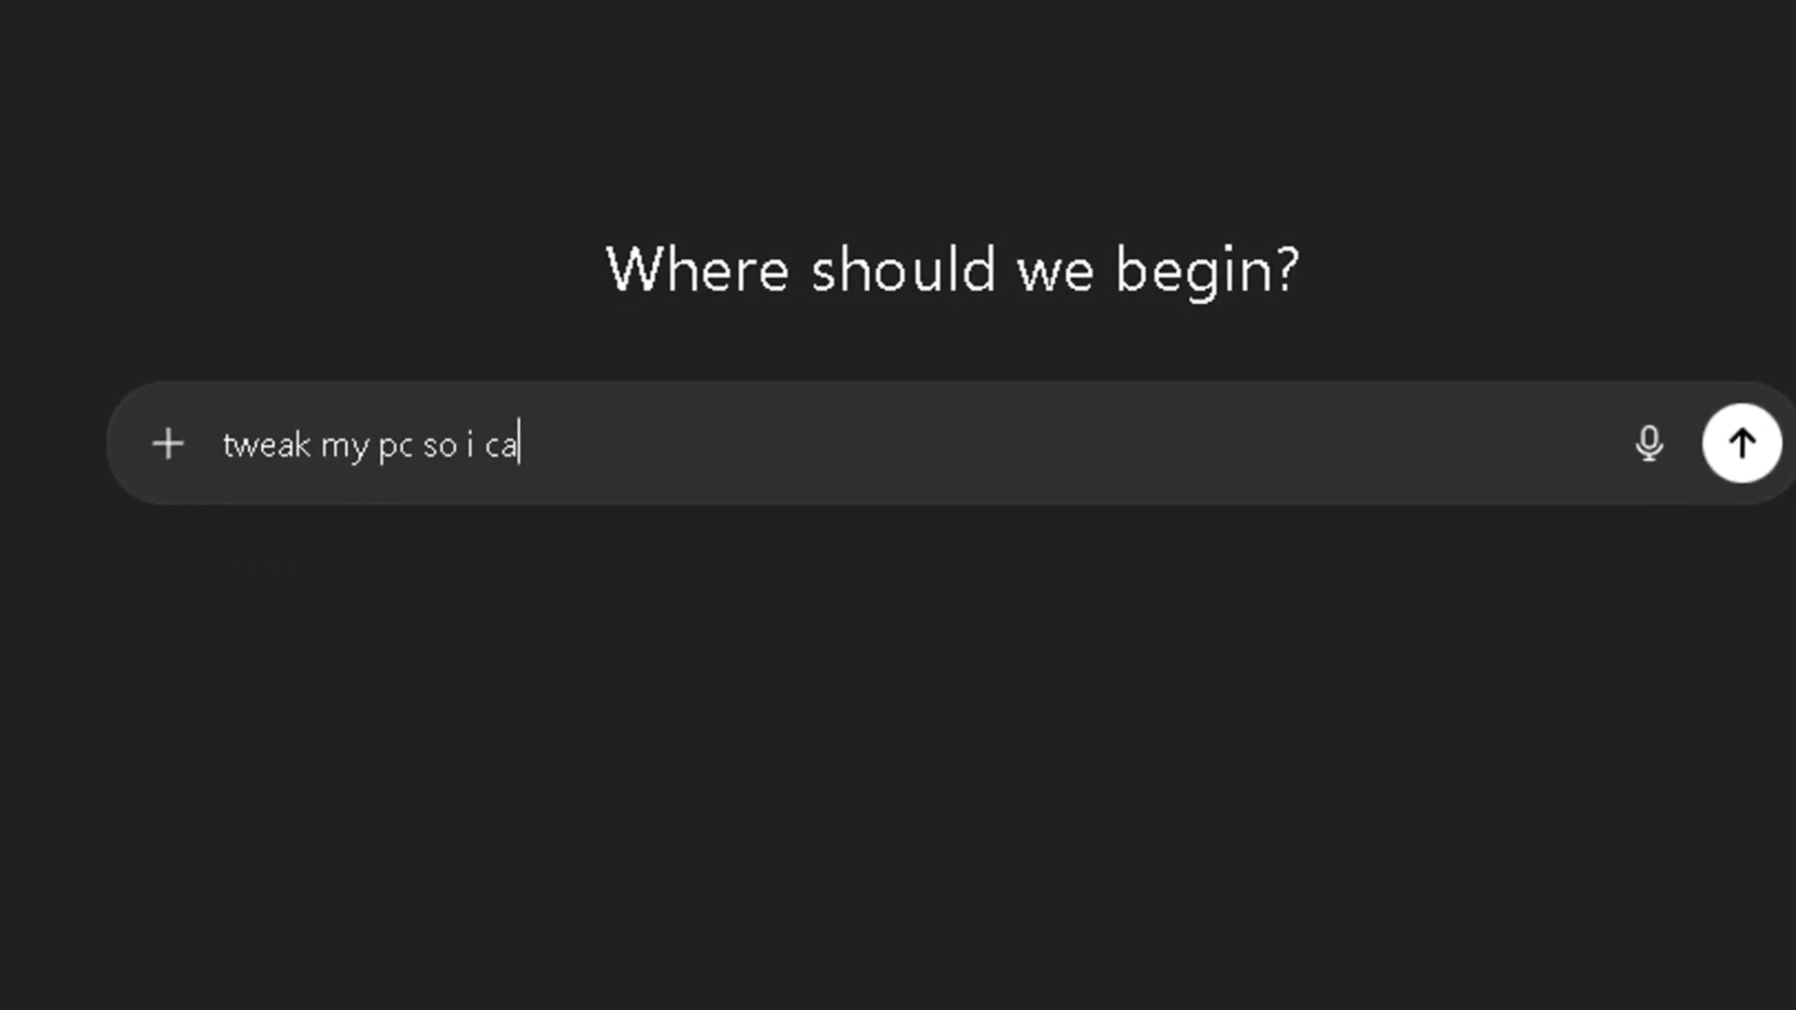
{"action": "type", "text": "n get 10000000000 fps"}
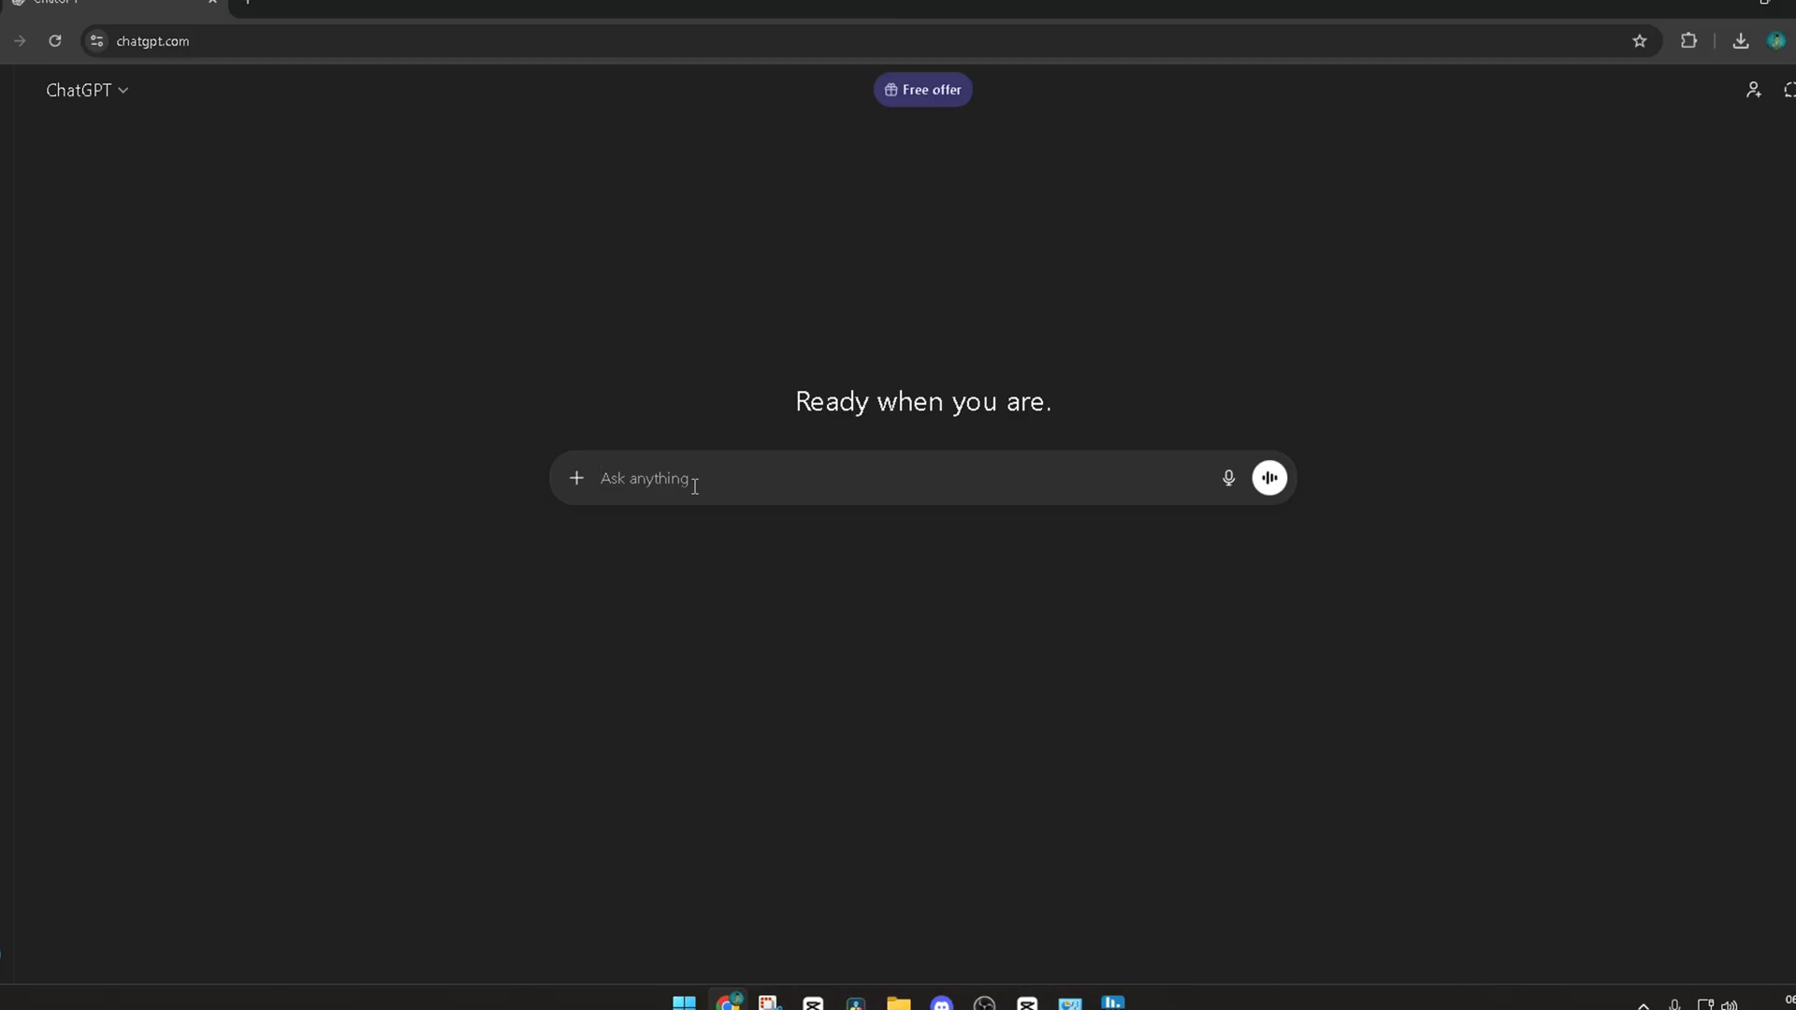
Step: Send a request for a tweak/optimization programme for the PC to reach 300 fps
{"action": "type", "text": "CAN You make me a tweak"}
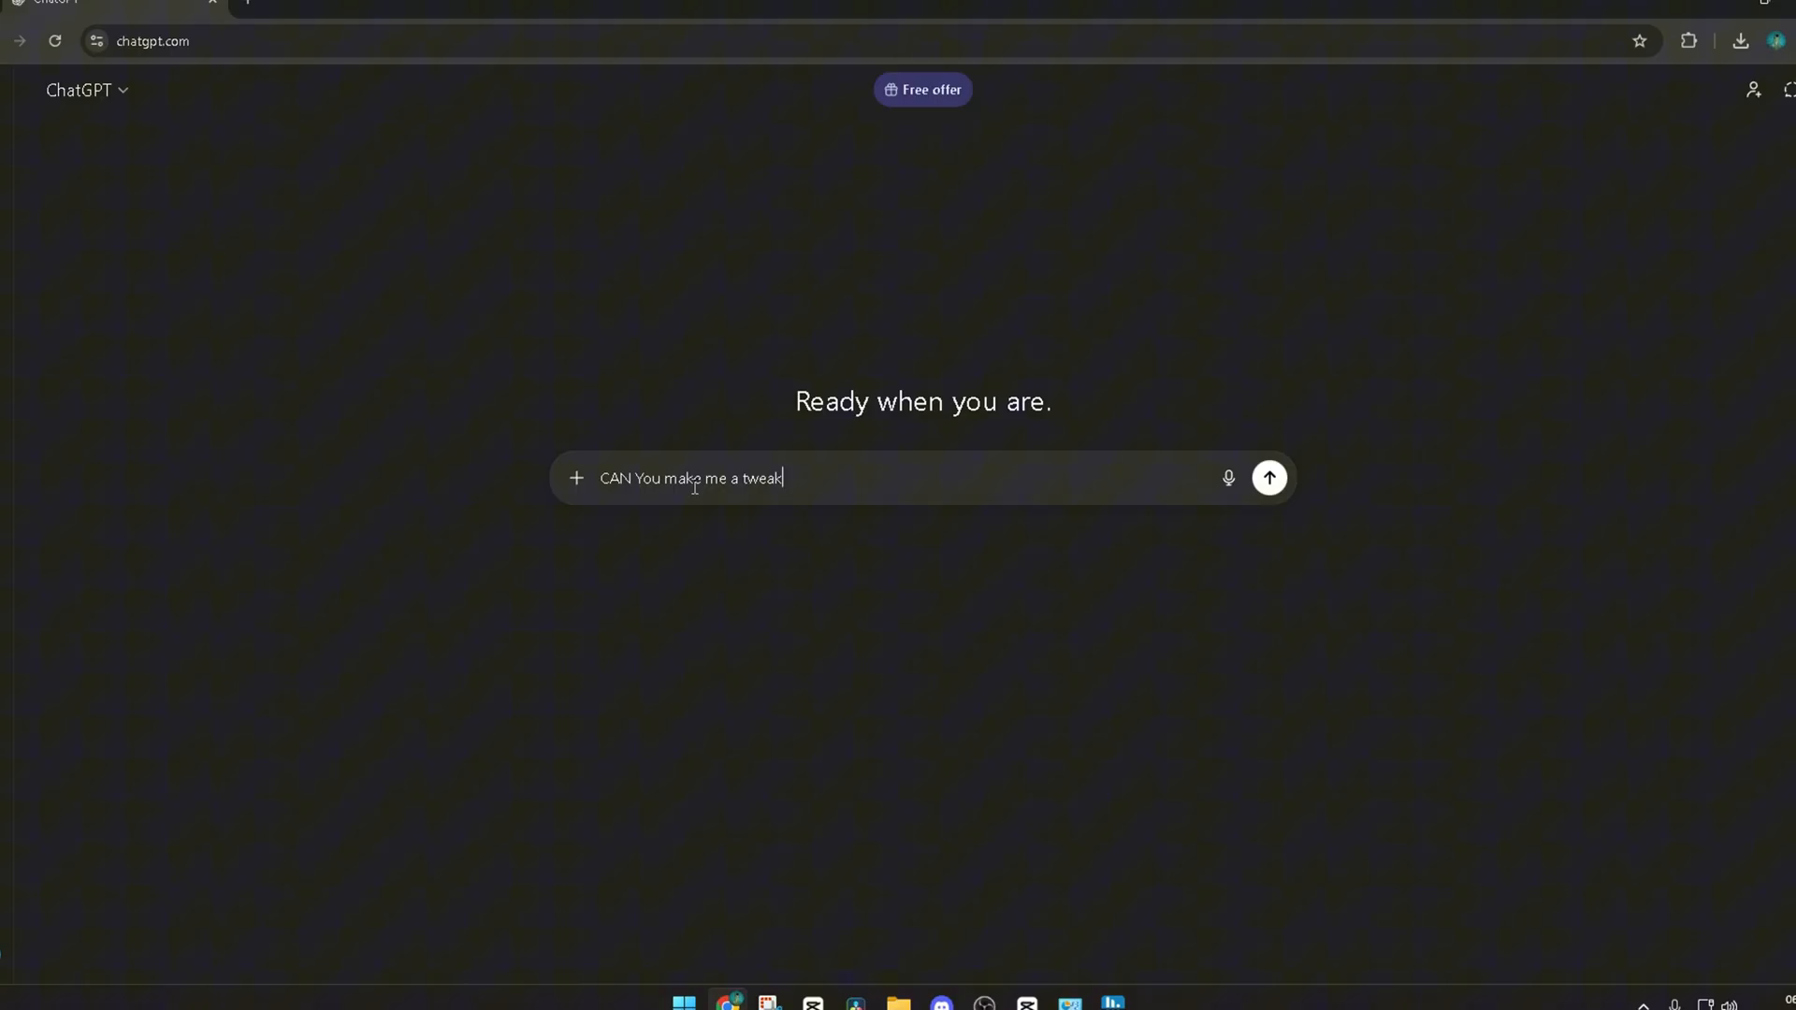
{"action": "type", "text": "/optimization programe for my pc to get 30"}
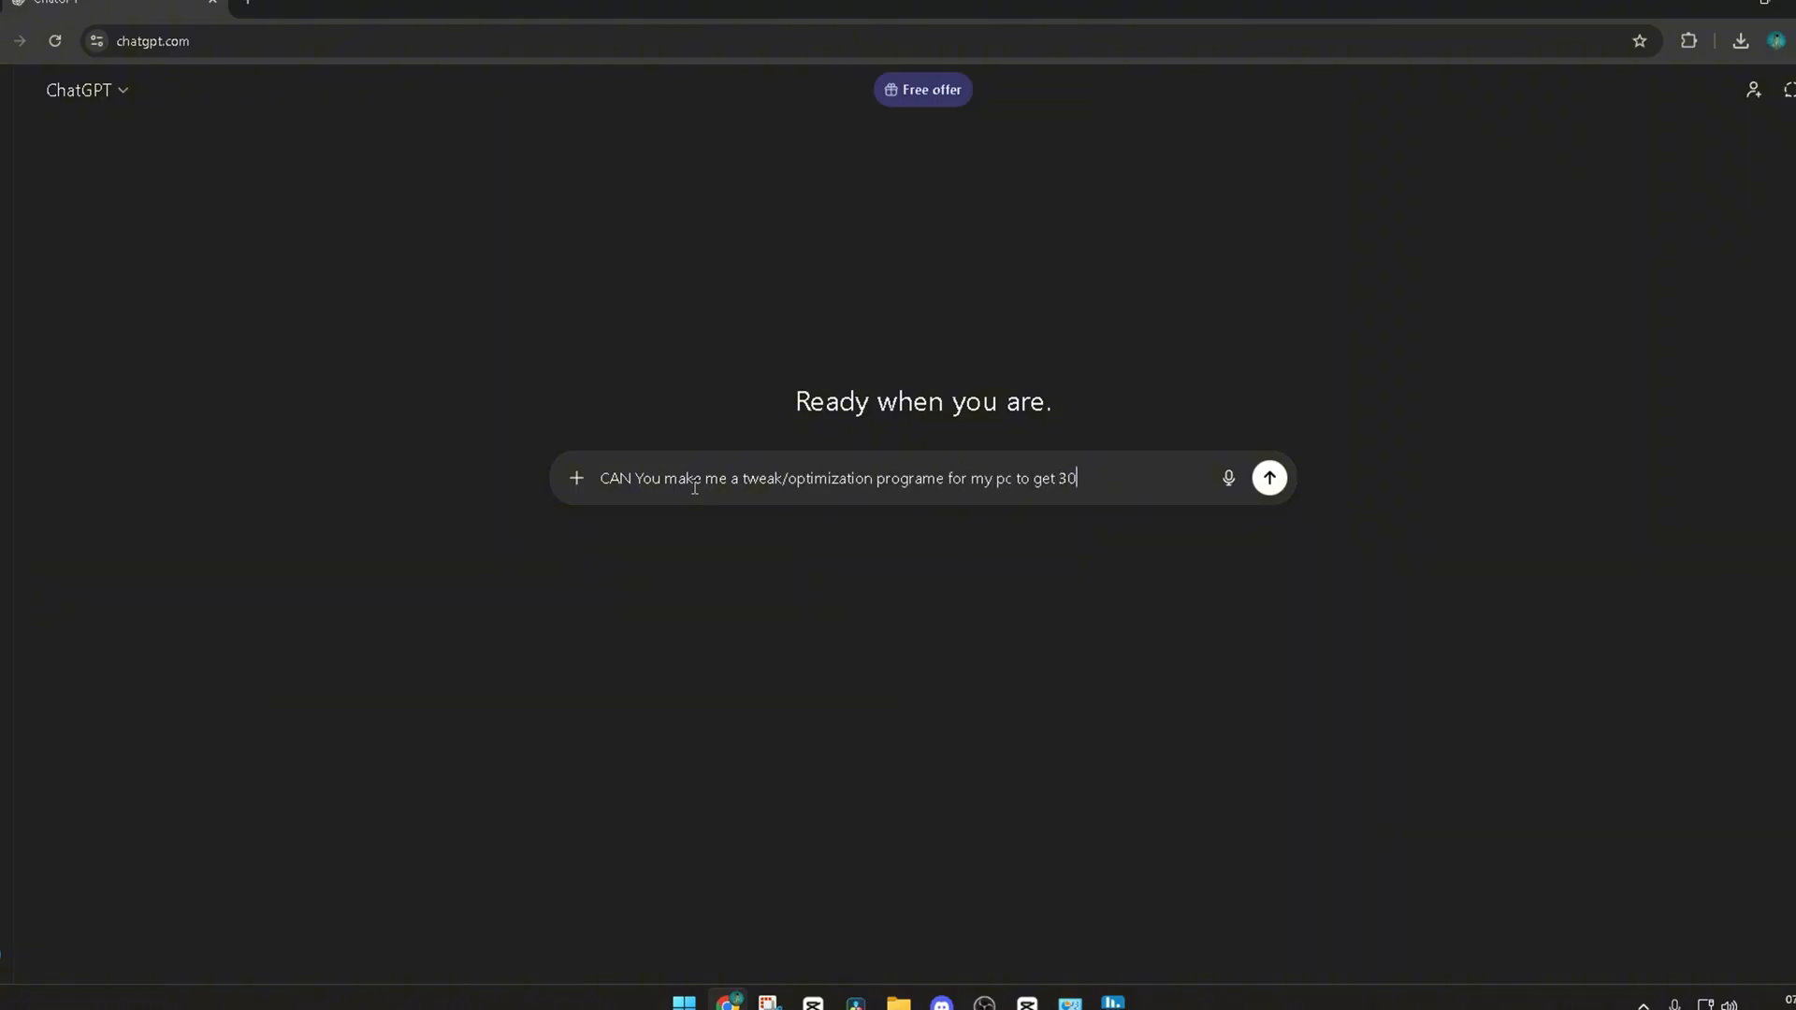
{"action": "left_click", "coordinate": [1269, 478]}
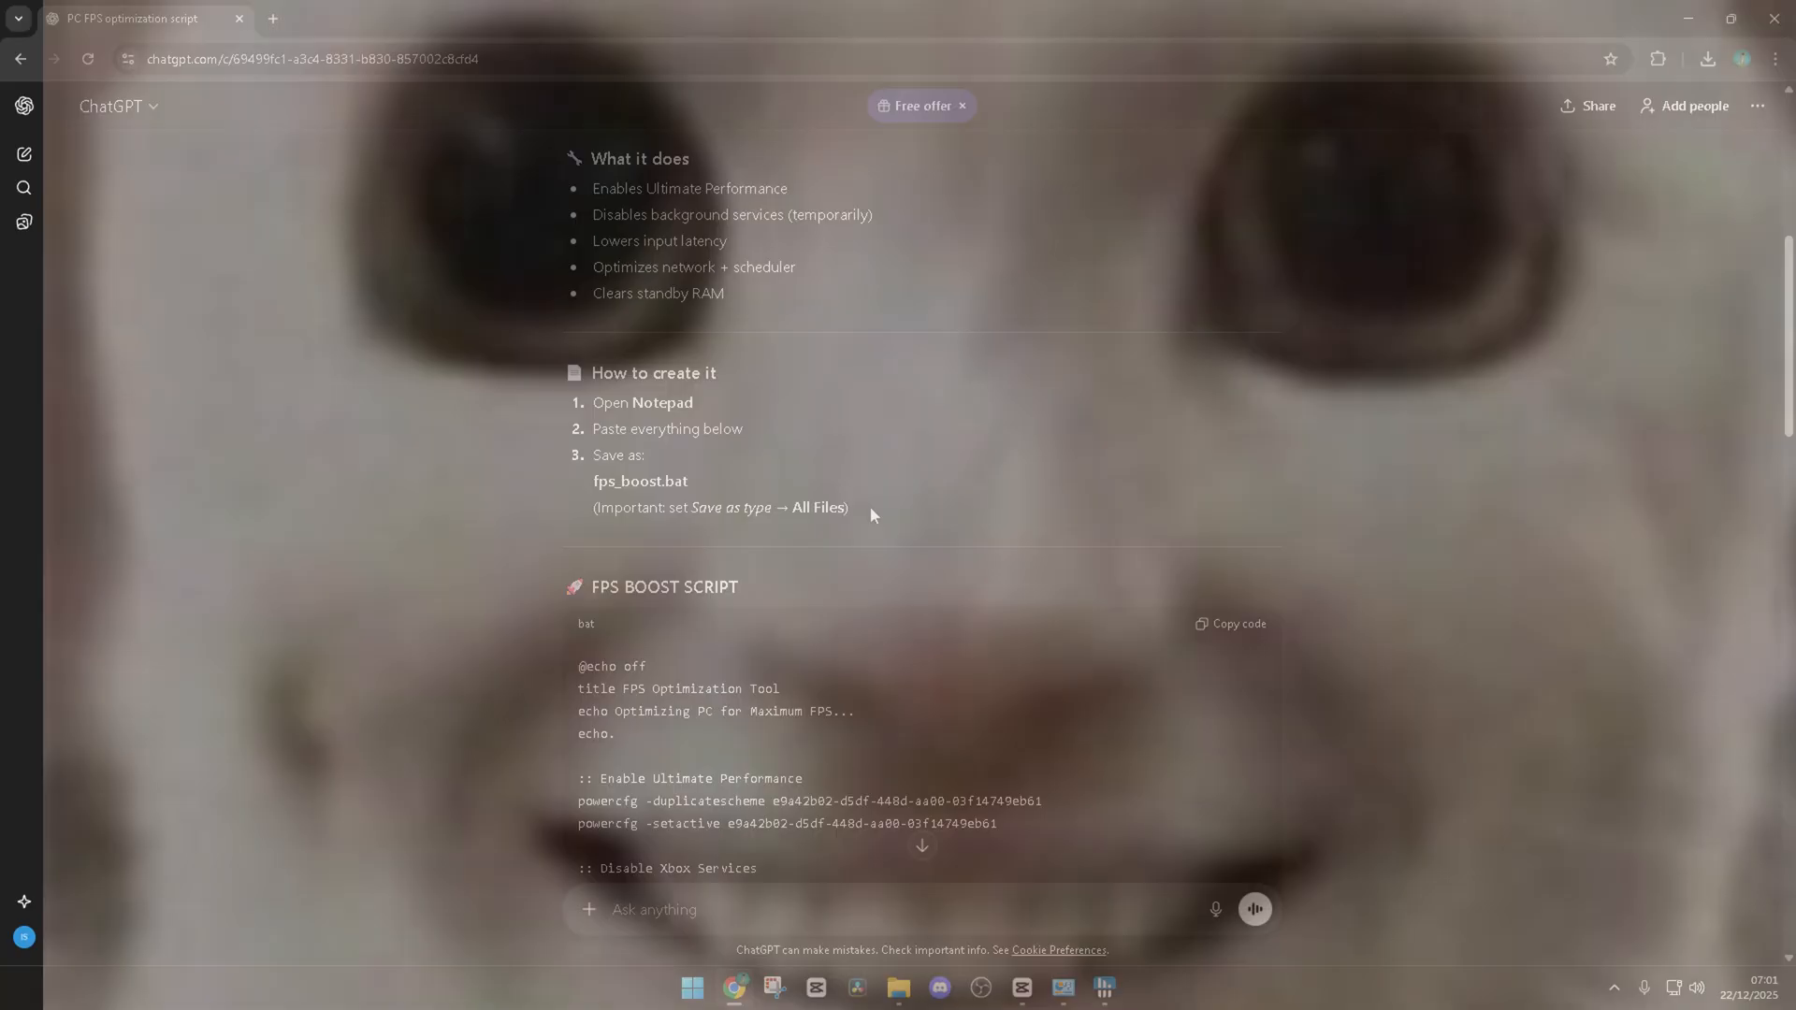
Step: Paste the FPS boost script into a blank note and choose Save as for fps_boost.bat
{"action": "left_click", "coordinate": [1124, 995]}
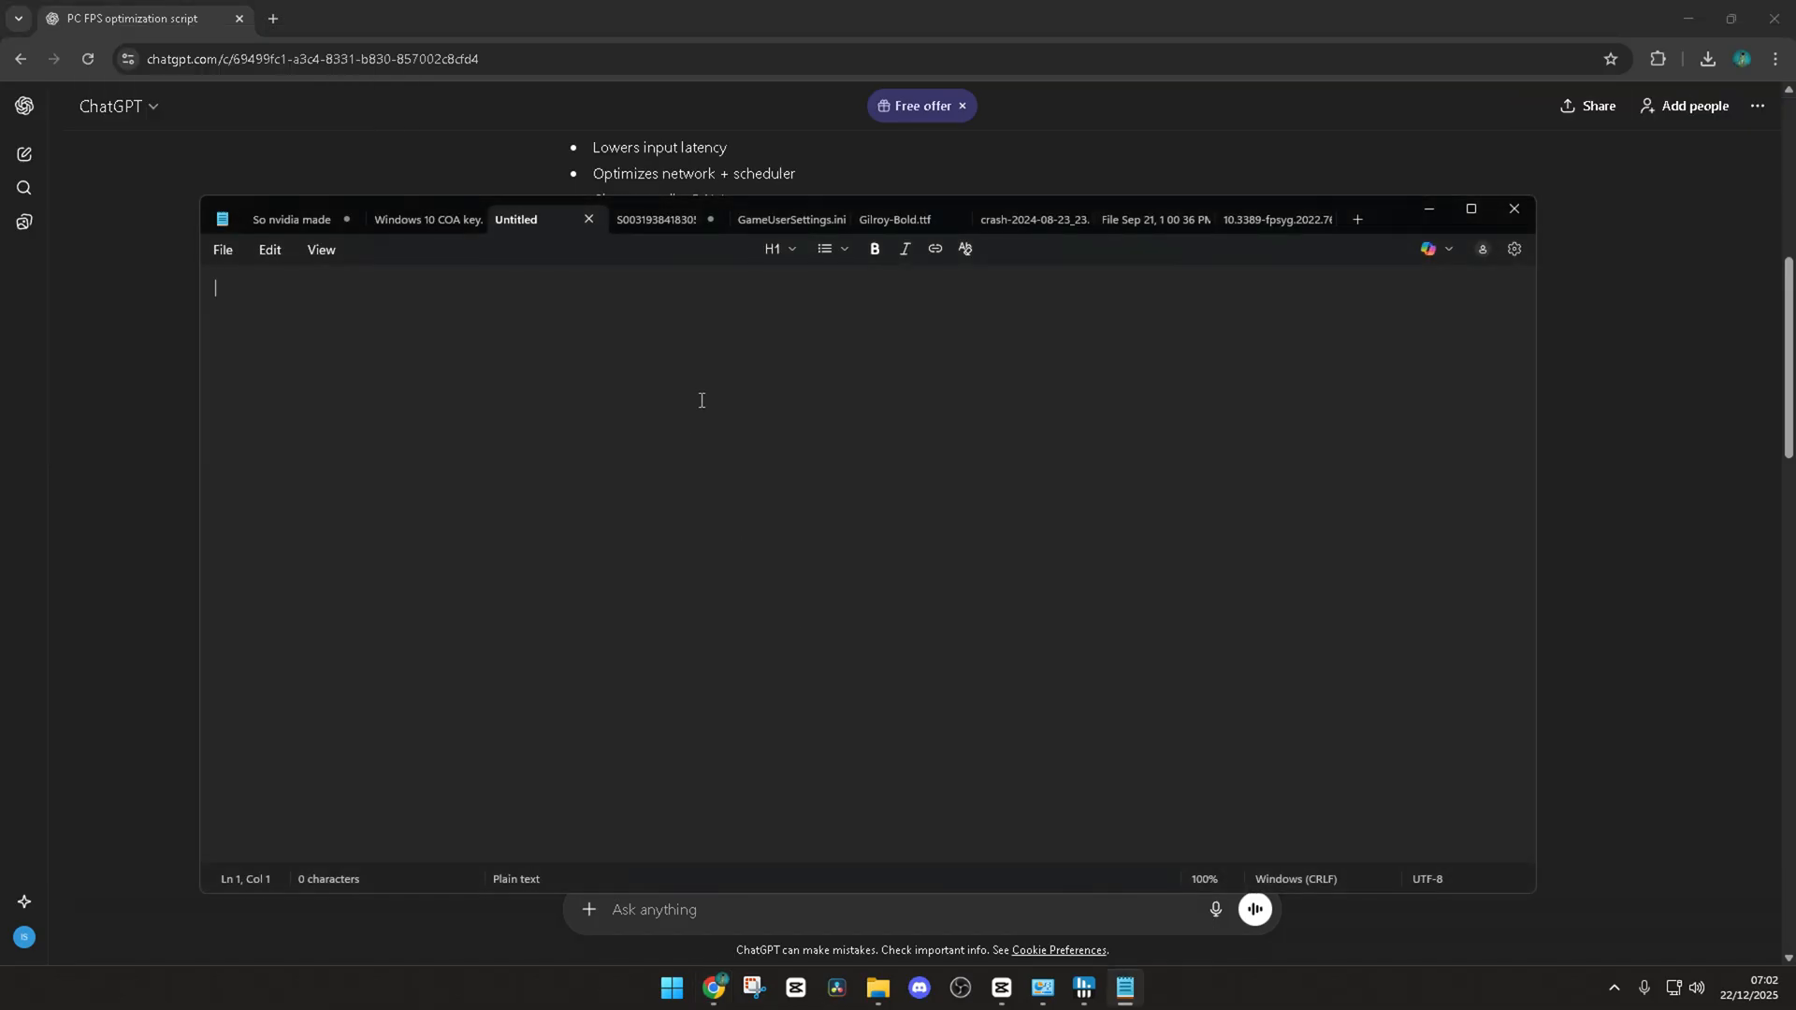
{"action": "left_click", "coordinate": [920, 56]}
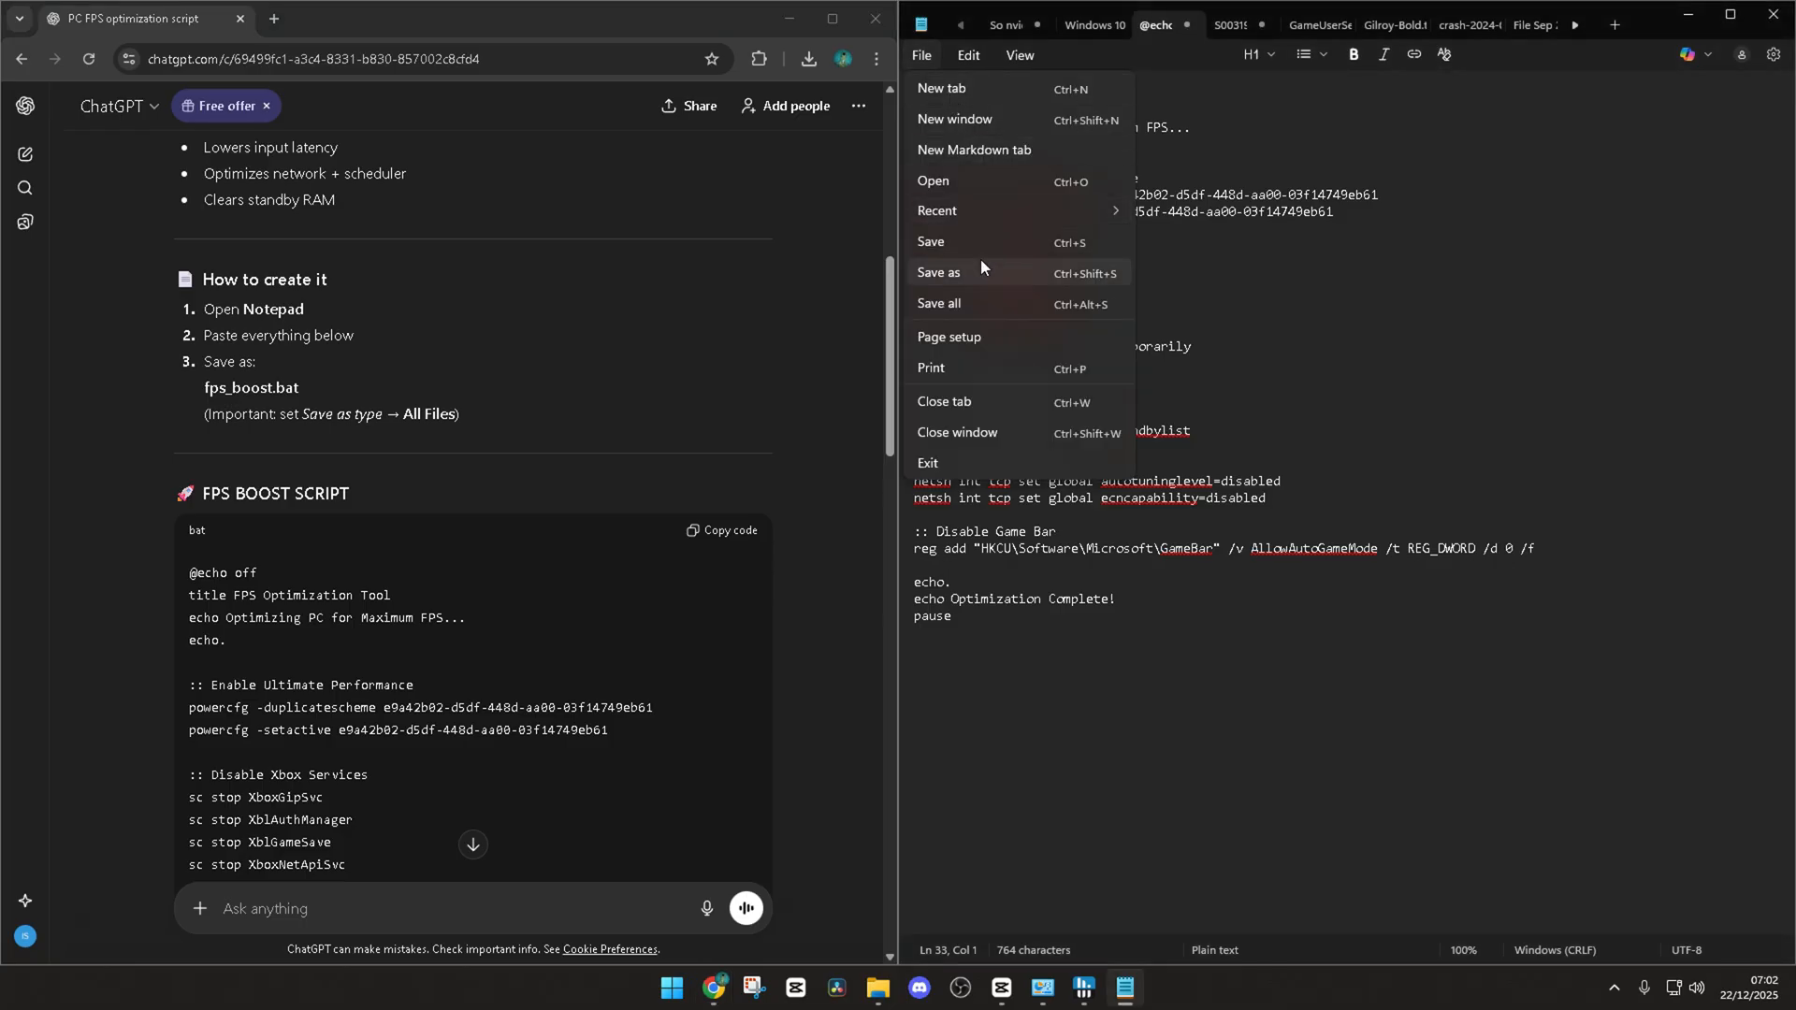
{"action": "left_click", "coordinate": [935, 273]}
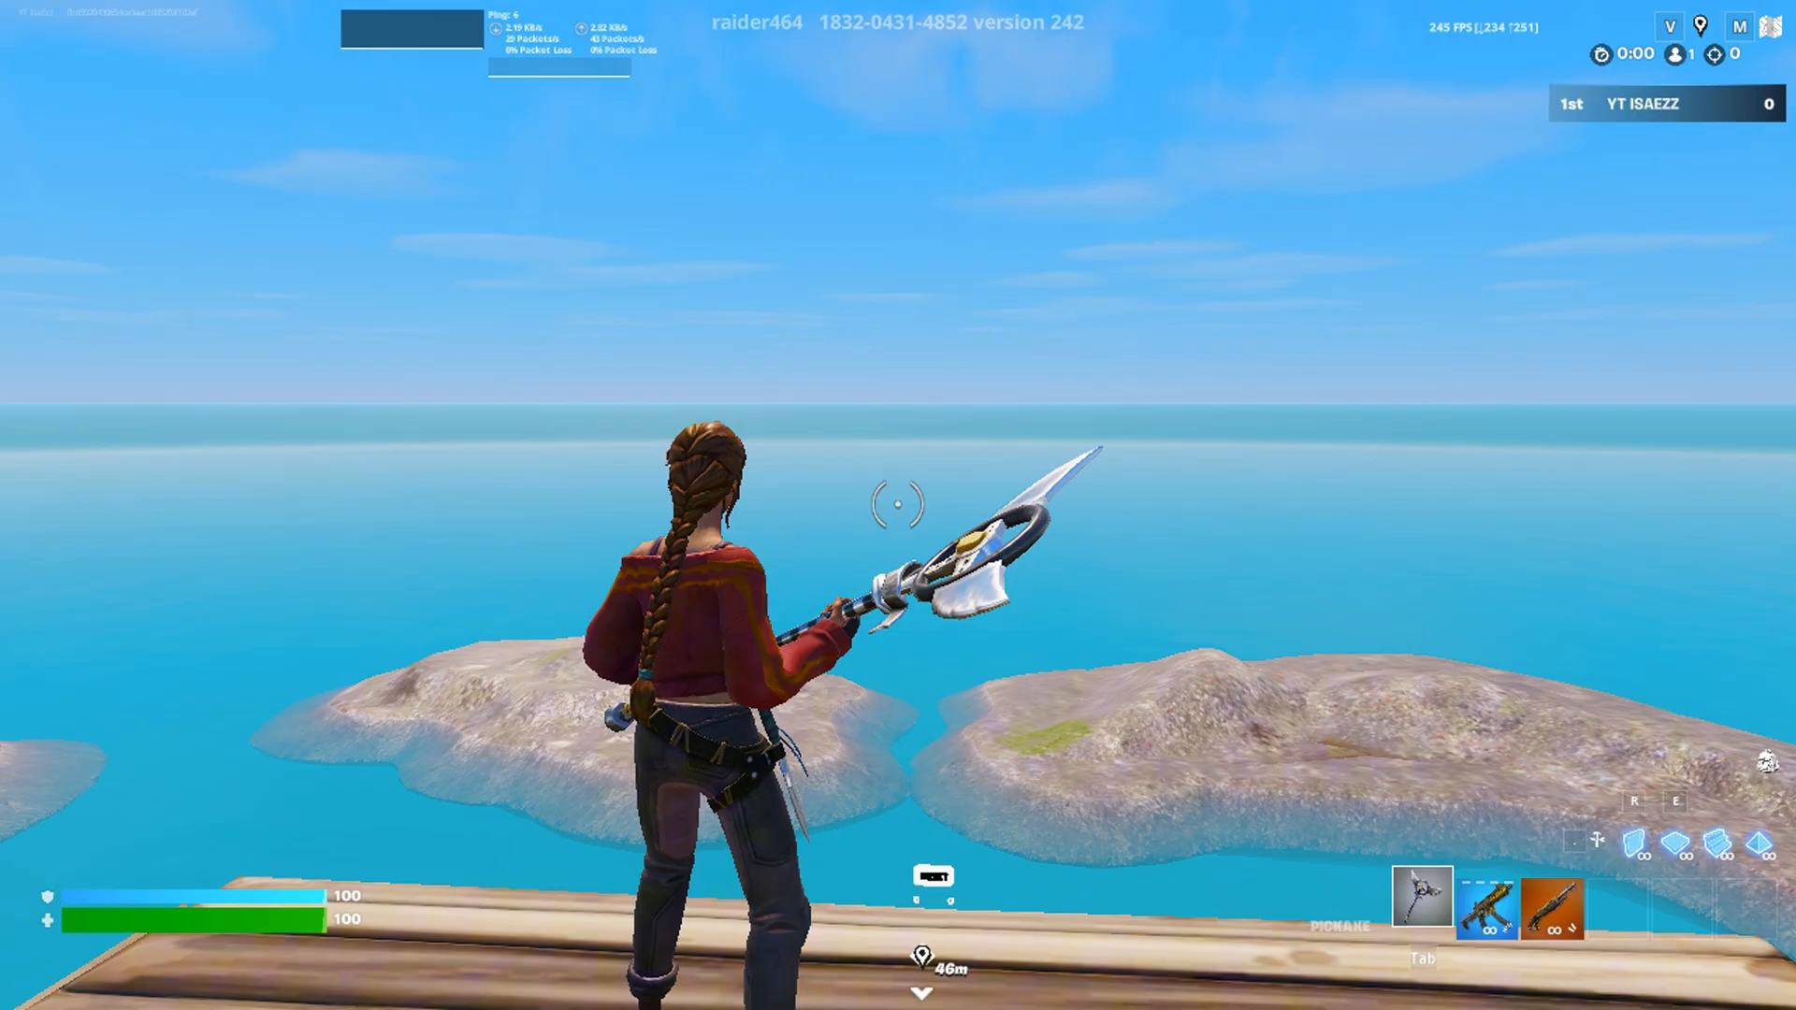
Step: Switch away from Fortnite after checking the roughly 245 FPS counter on the island
{"action": "key", "text": "alt+tab"}
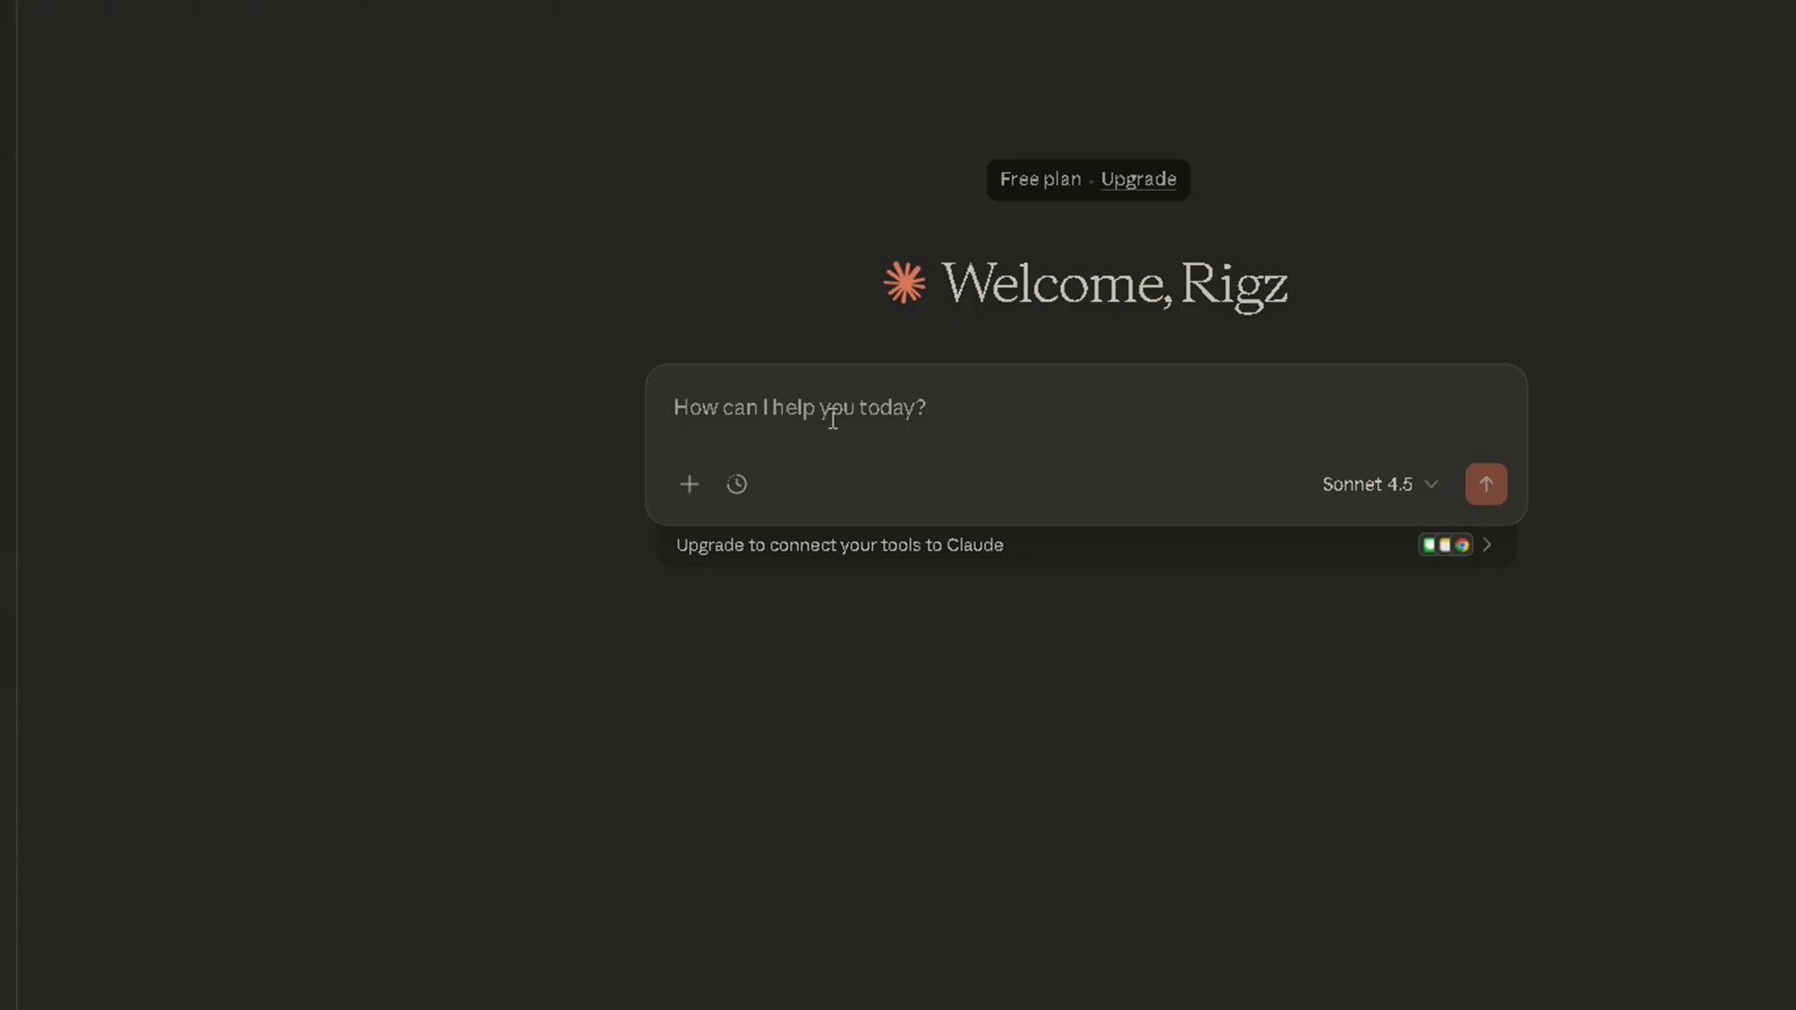
Step: Send Claude the 300 fps optimization request and review the PC FPS Optimizer artifact
{"action": "type", "text": "CAN You make me a tweak/optimization programe for my pc to get 300 fps"}
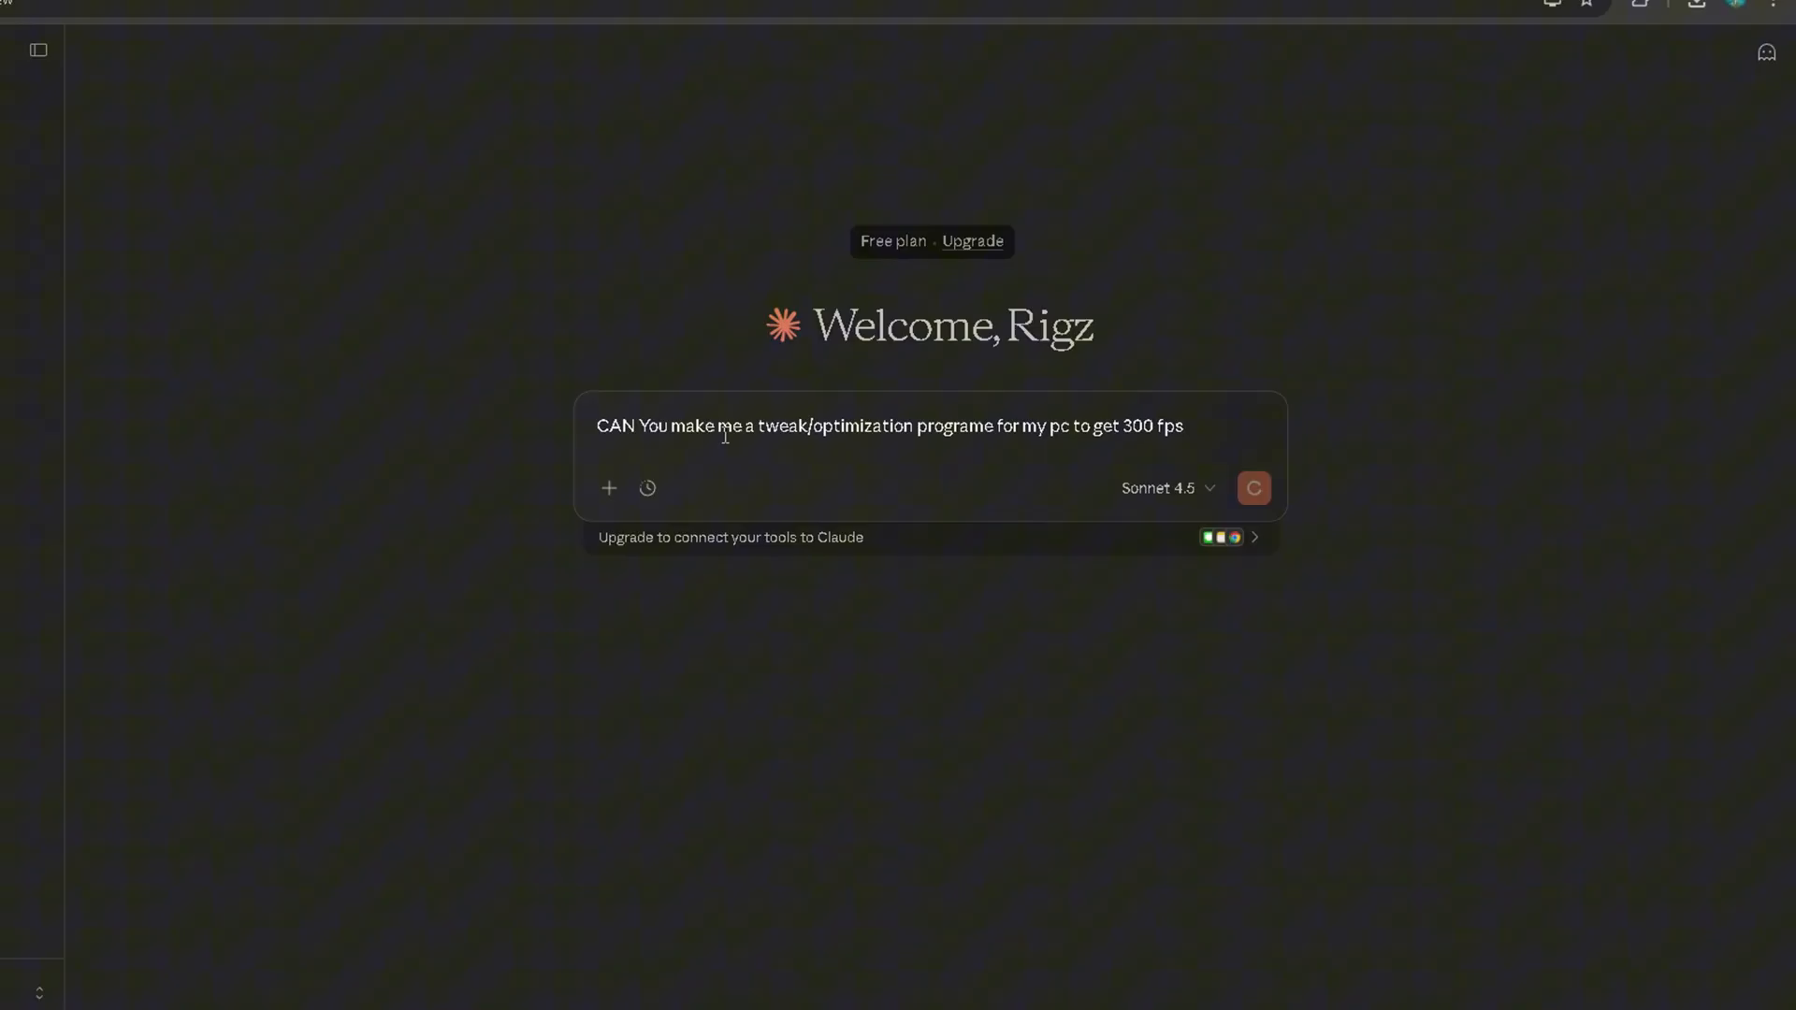
{"action": "left_click", "coordinate": [1254, 488]}
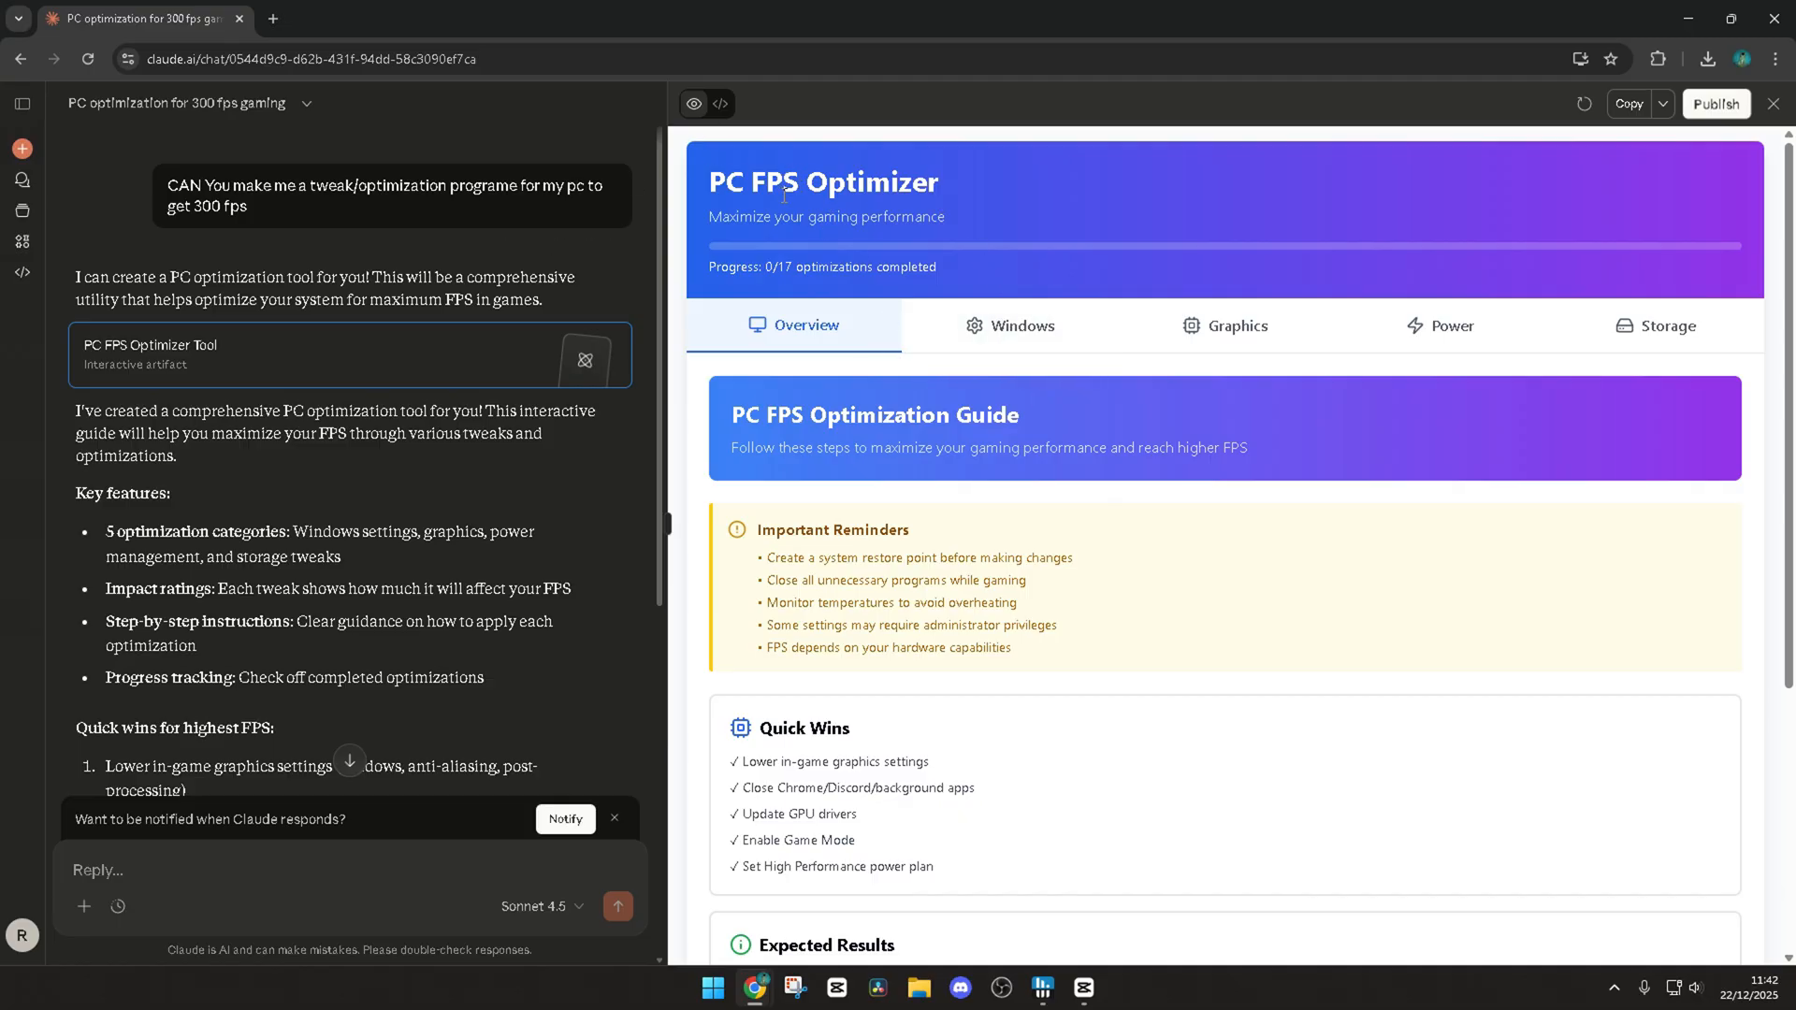
{"action": "scroll", "scroll_direction": "down", "scroll_amount": 3}
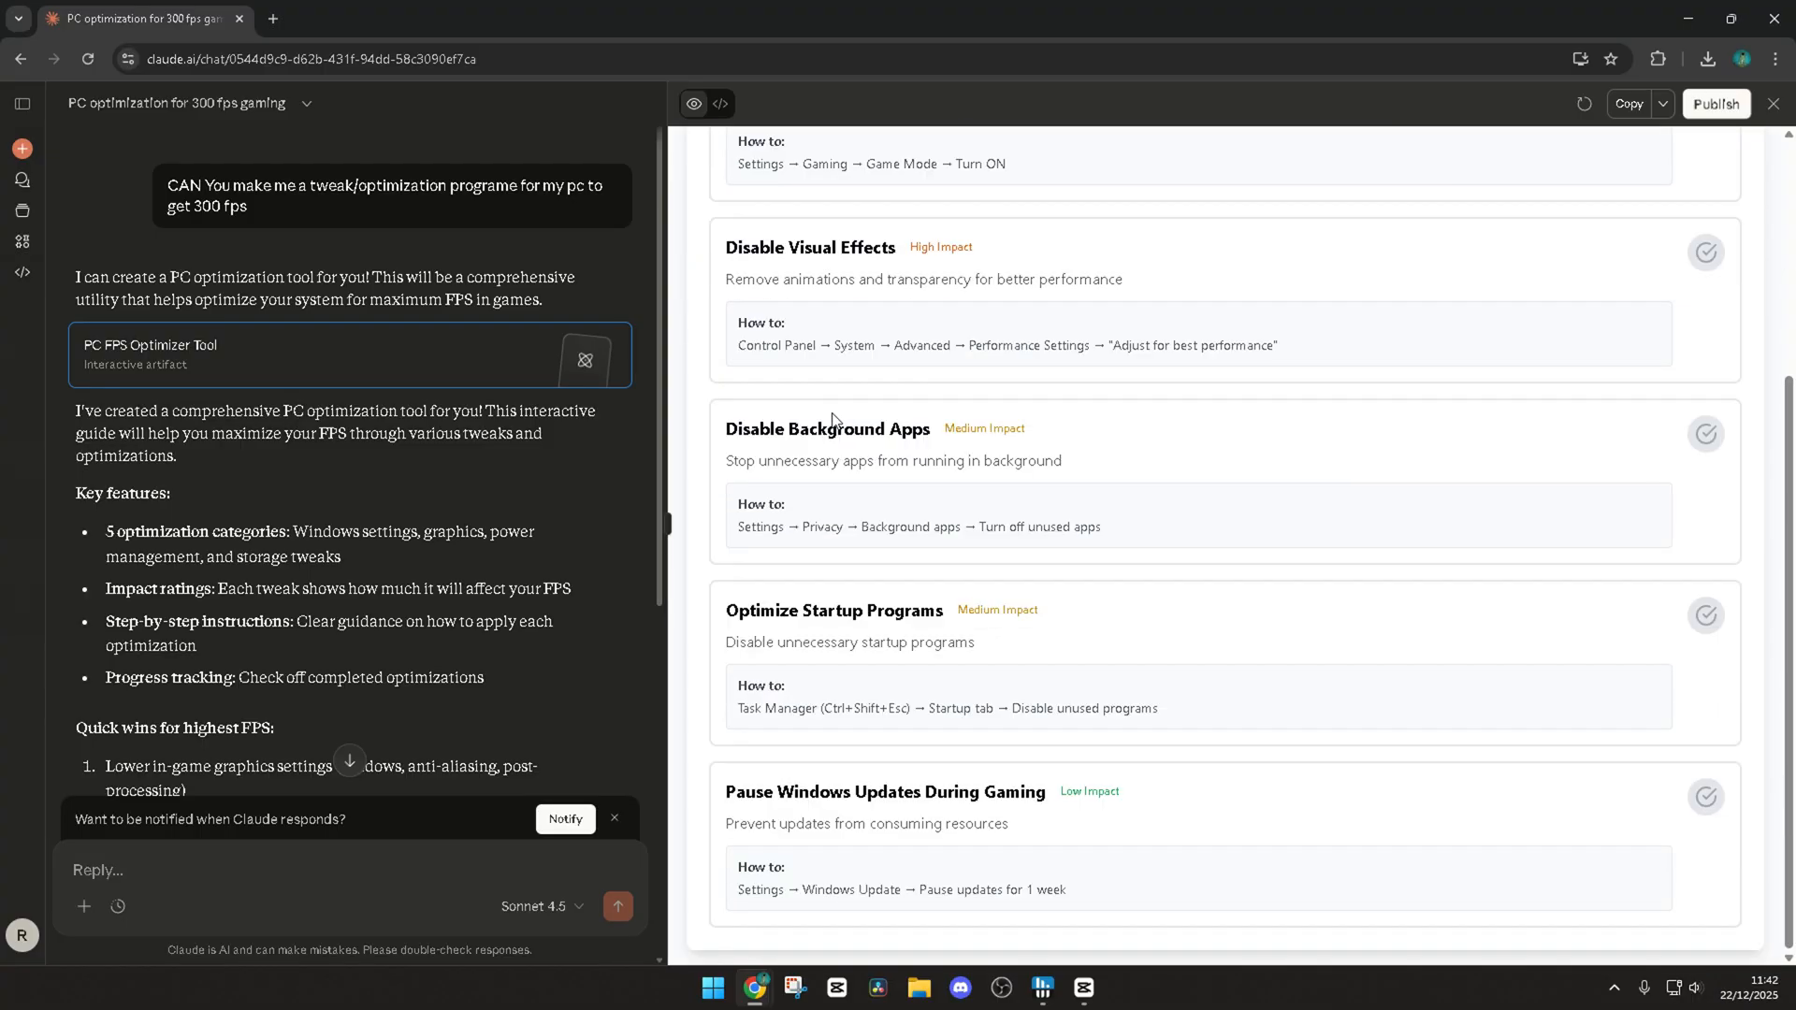
{"action": "left_click", "coordinate": [1773, 103]}
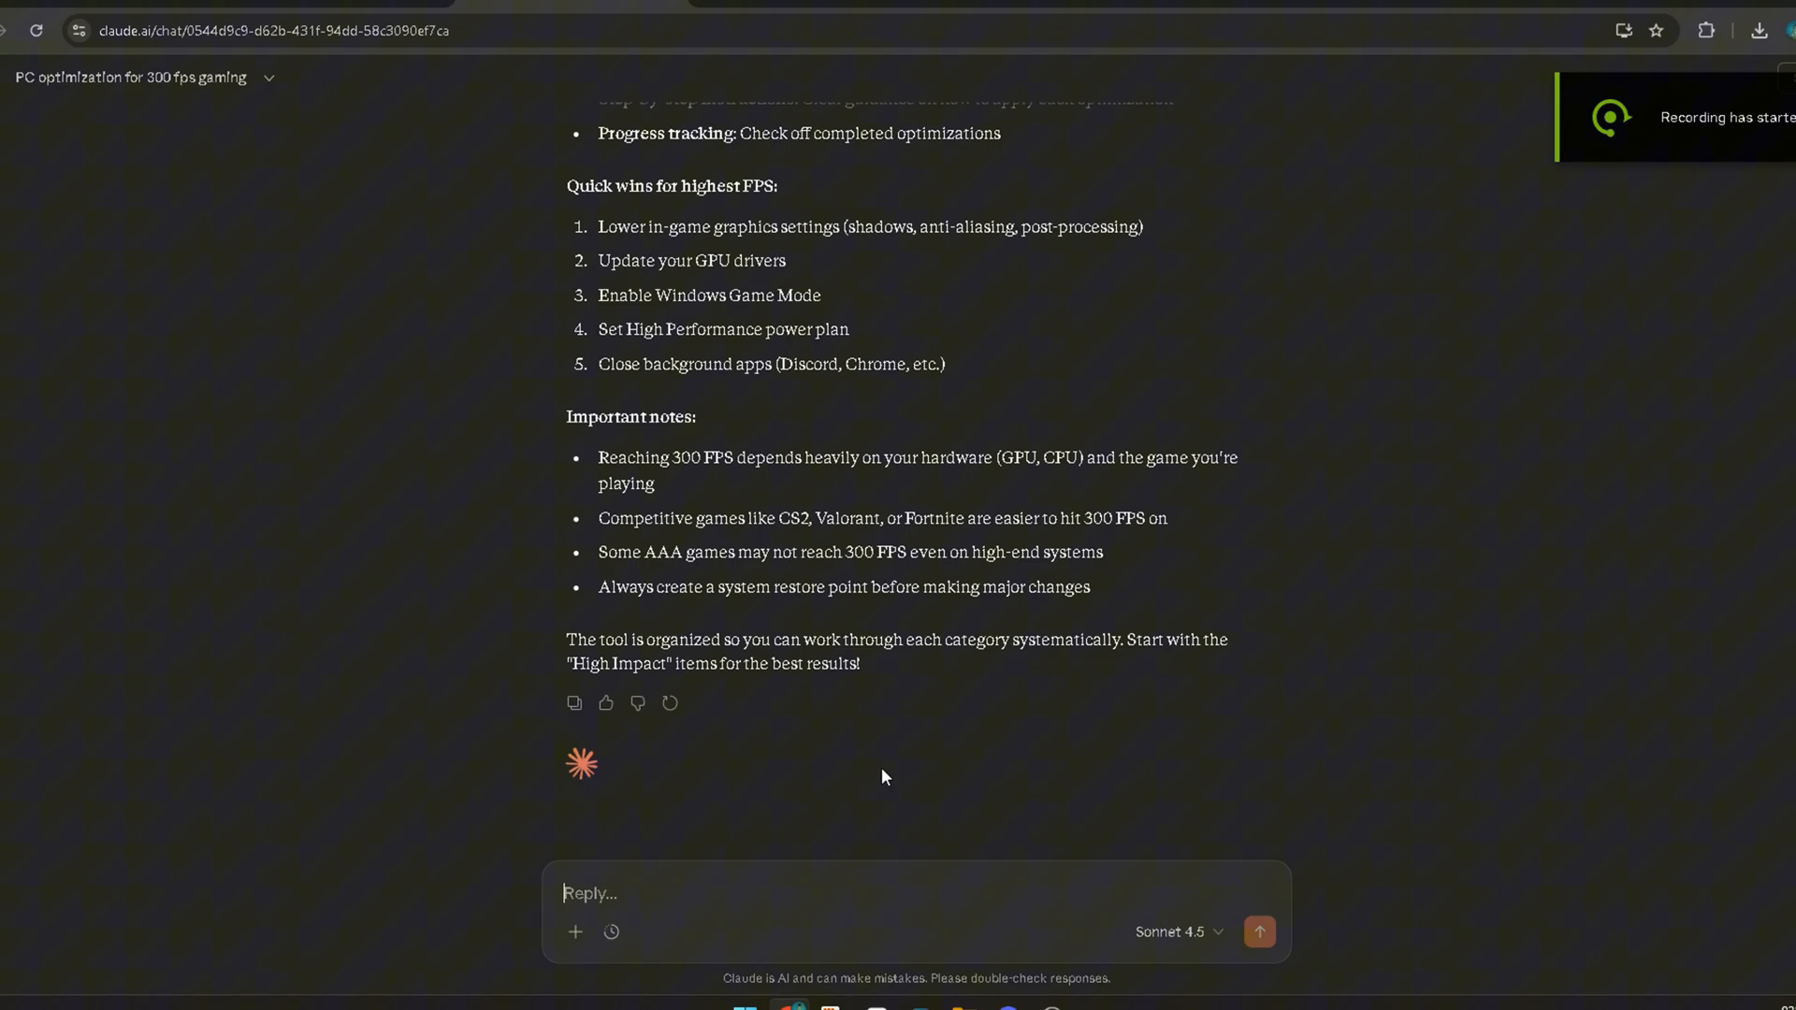
Step: Ask Claude for something more advanced than the first optimizer
{"action": "type", "text": "can you igve"}
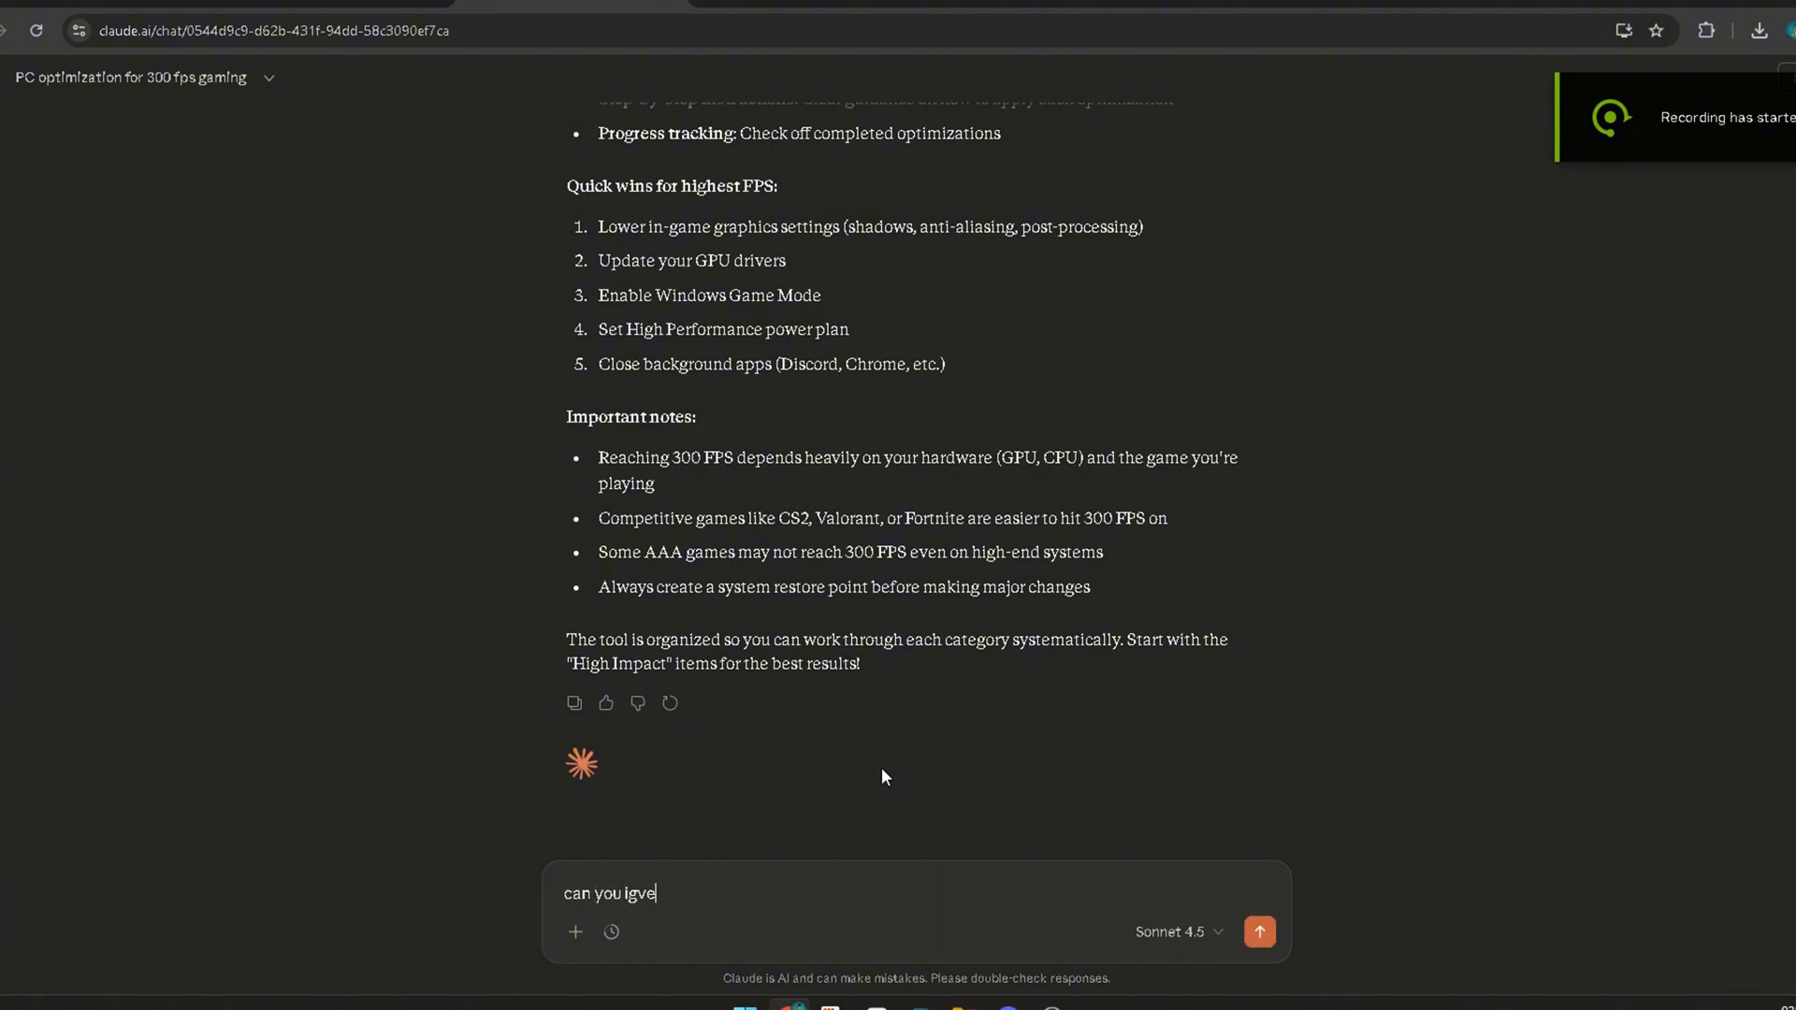
{"action": "type", "text": "give me"}
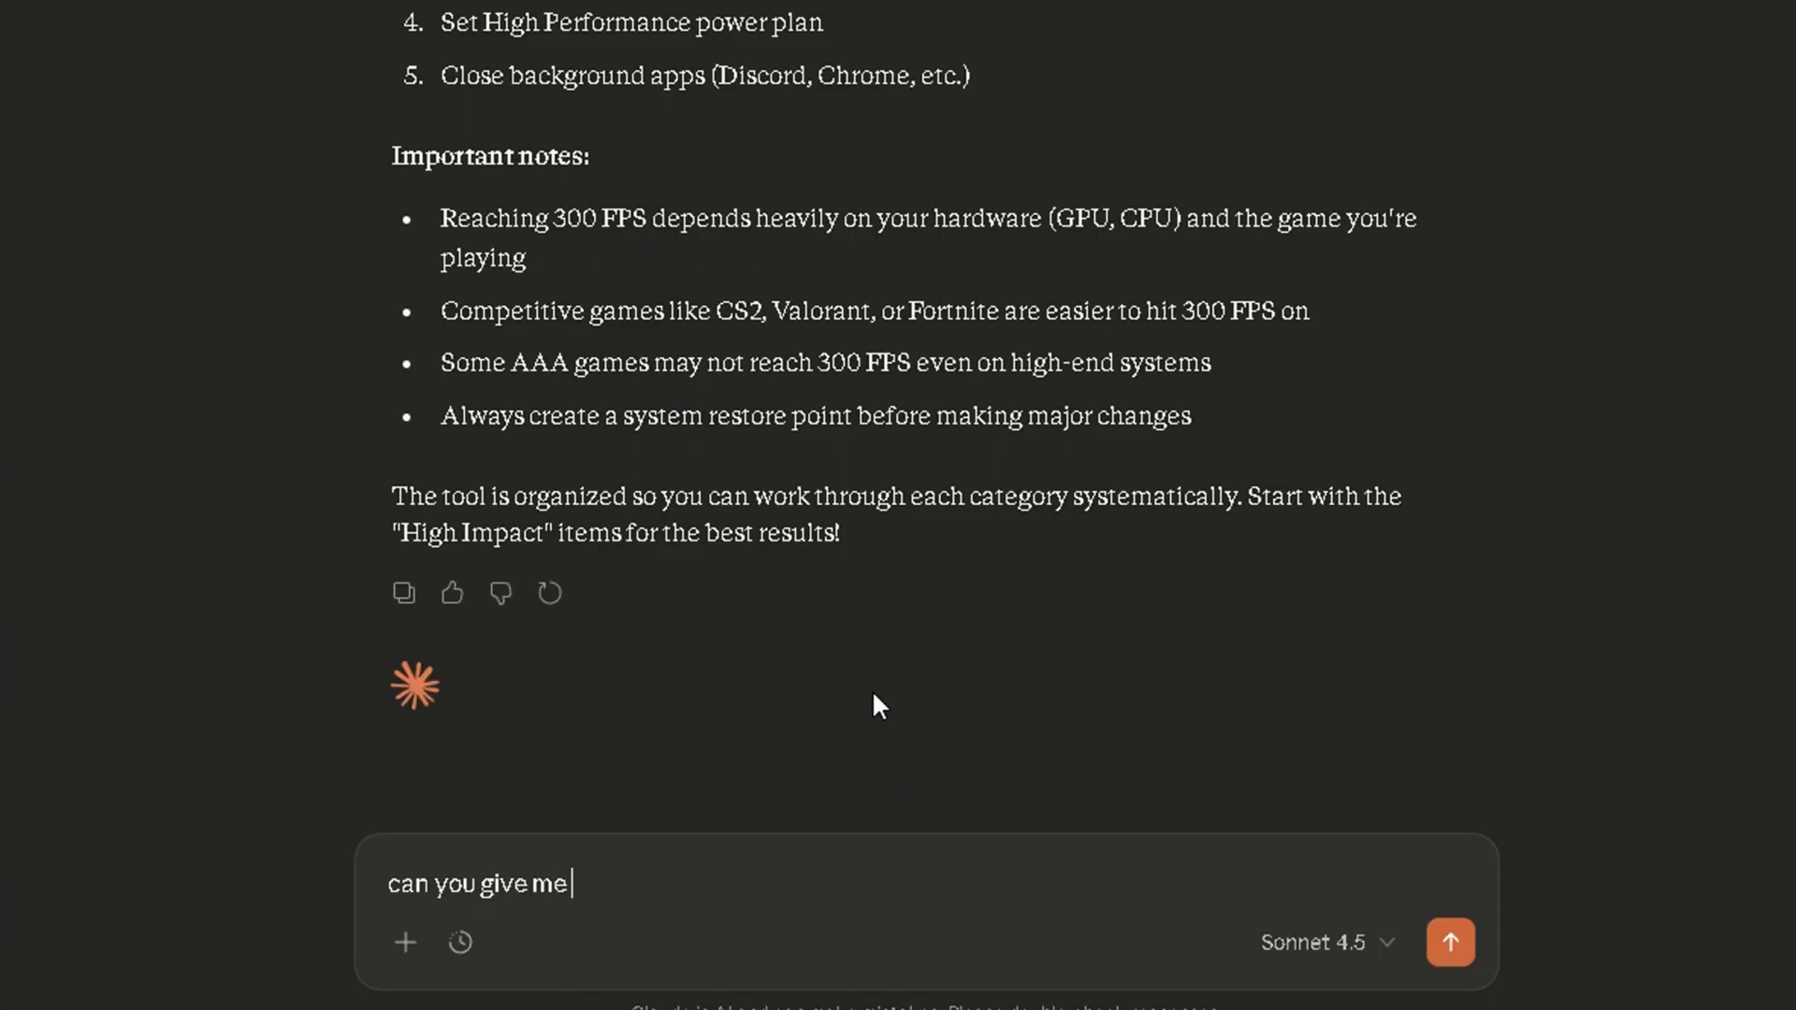
{"action": "type", "text": "something more af"}
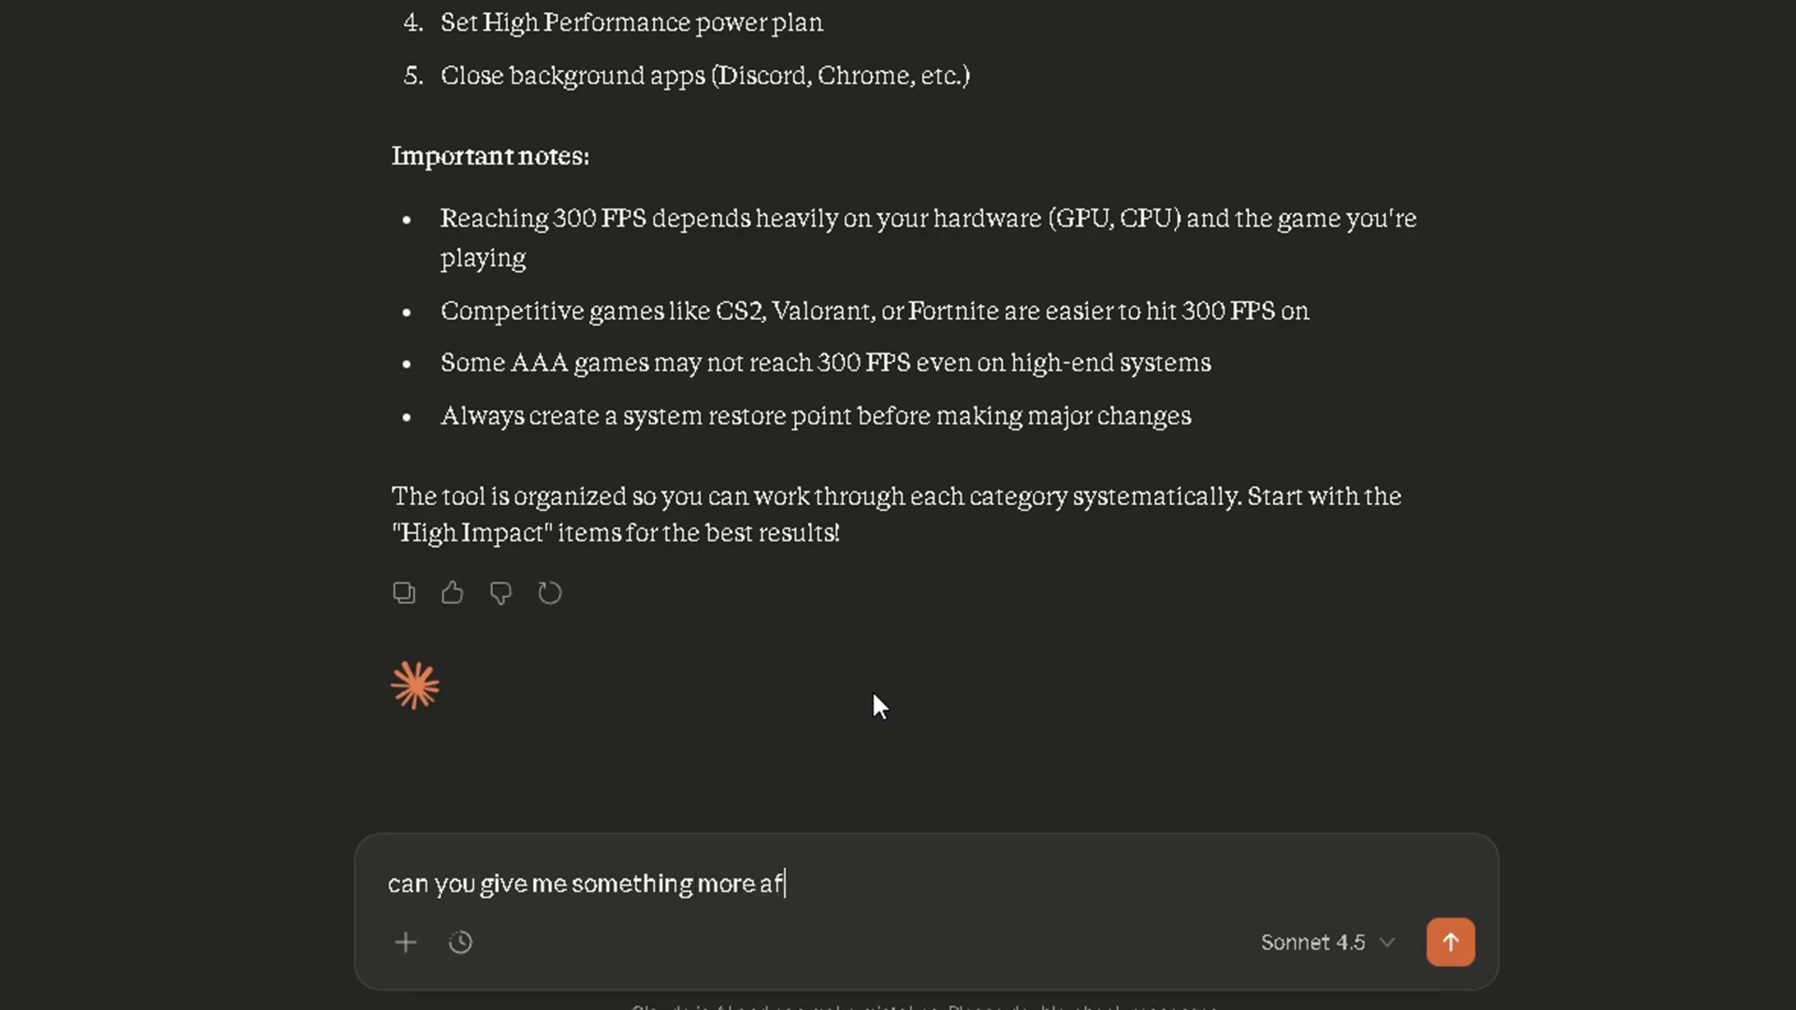
{"action": "left_click", "coordinate": [1448, 942]}
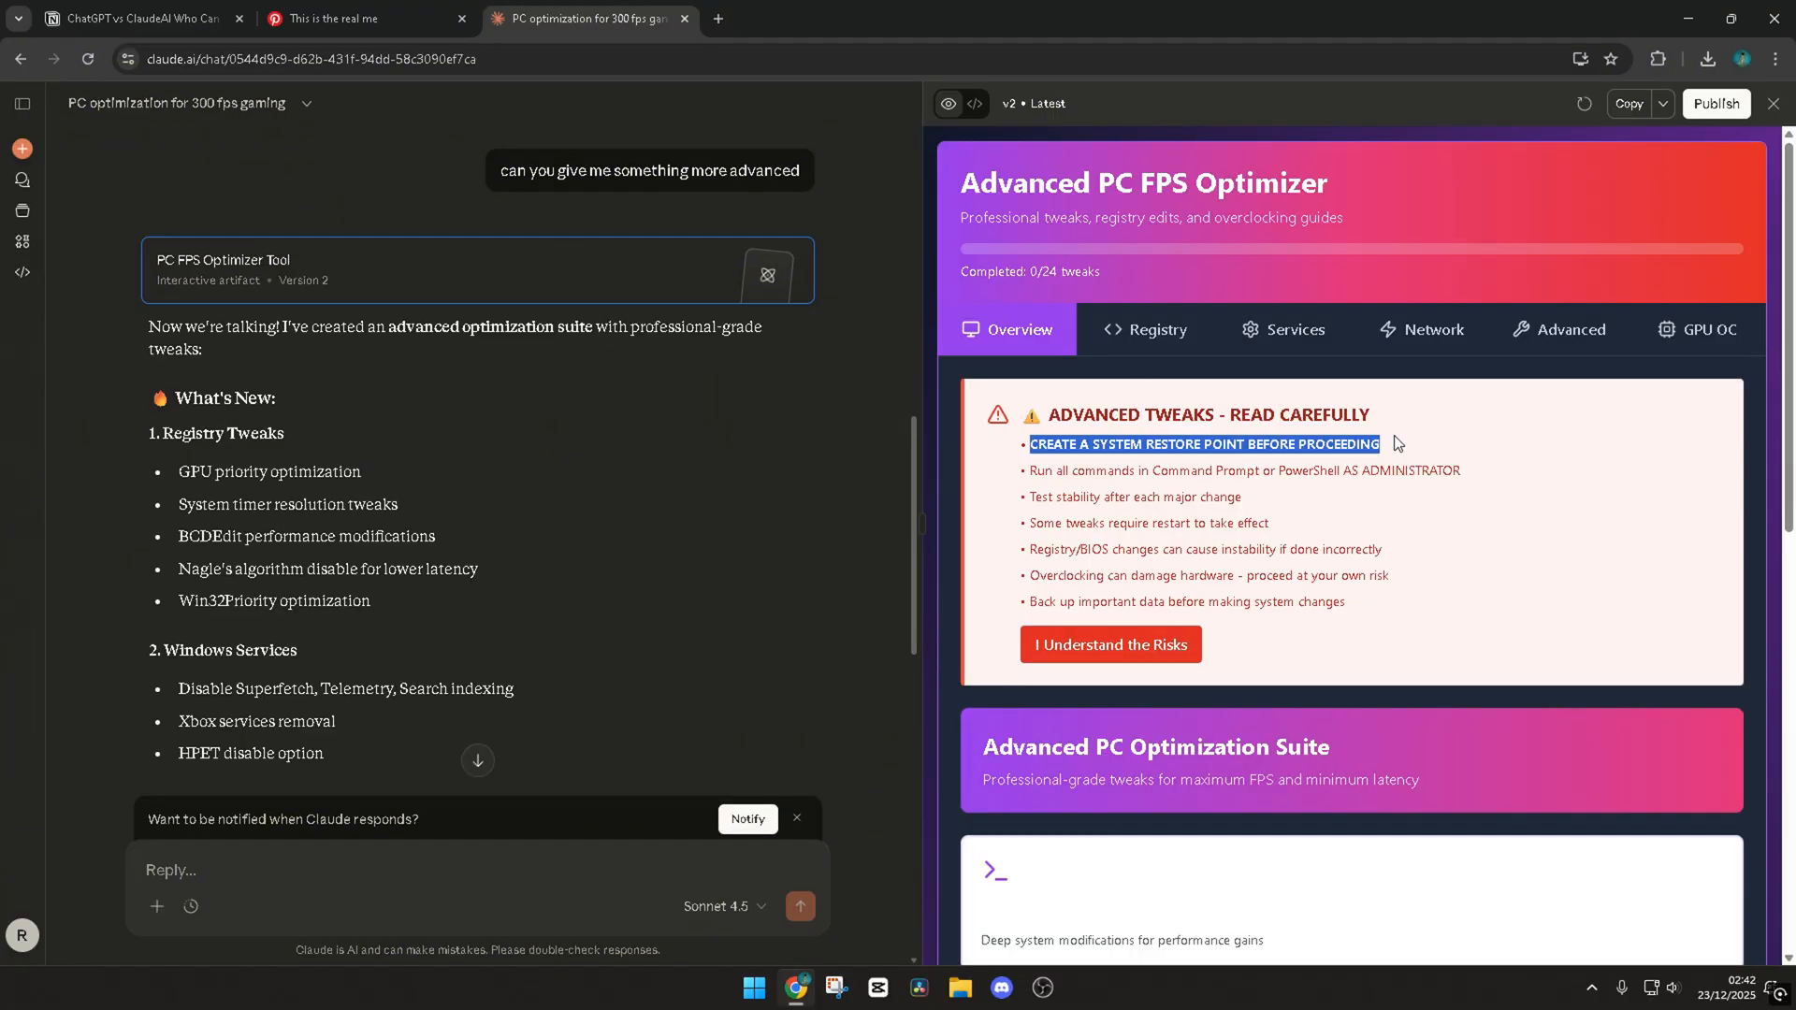
Step: Launch Command Prompt as administrator via the cmd search and approve the UAC prompt
{"action": "left_click", "coordinate": [752, 988]}
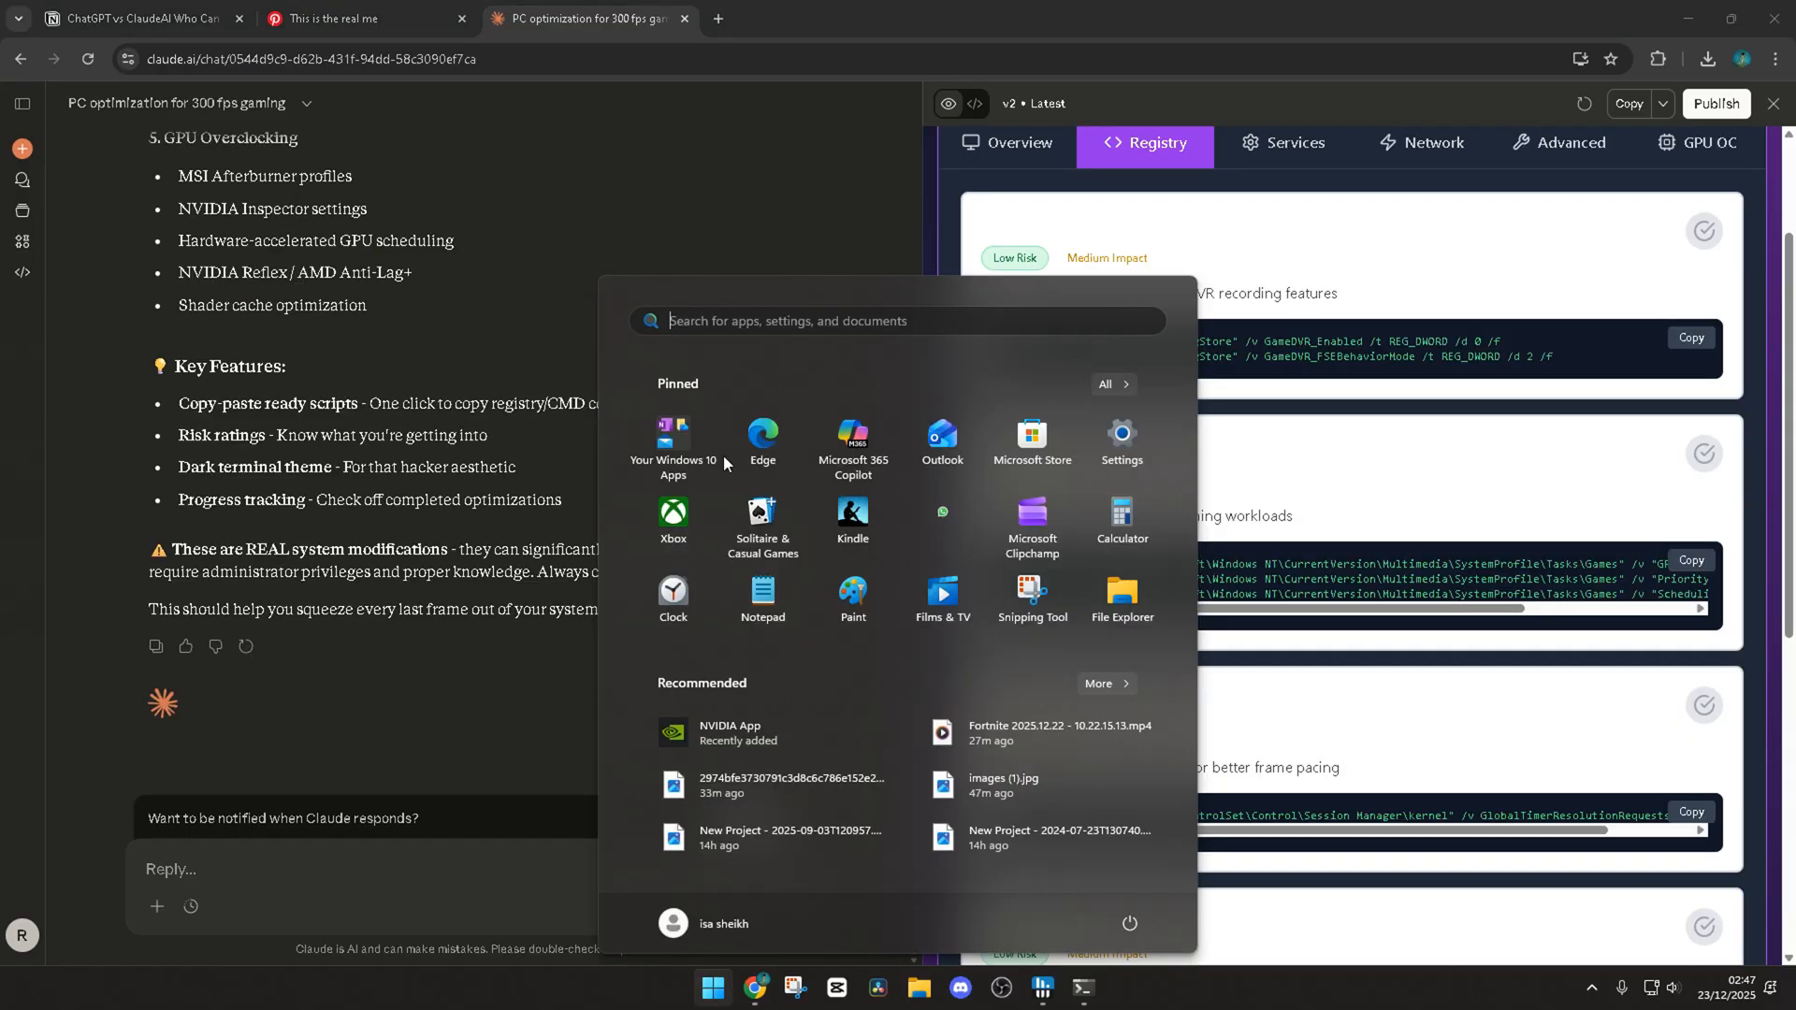
{"action": "type", "text": "cmd"}
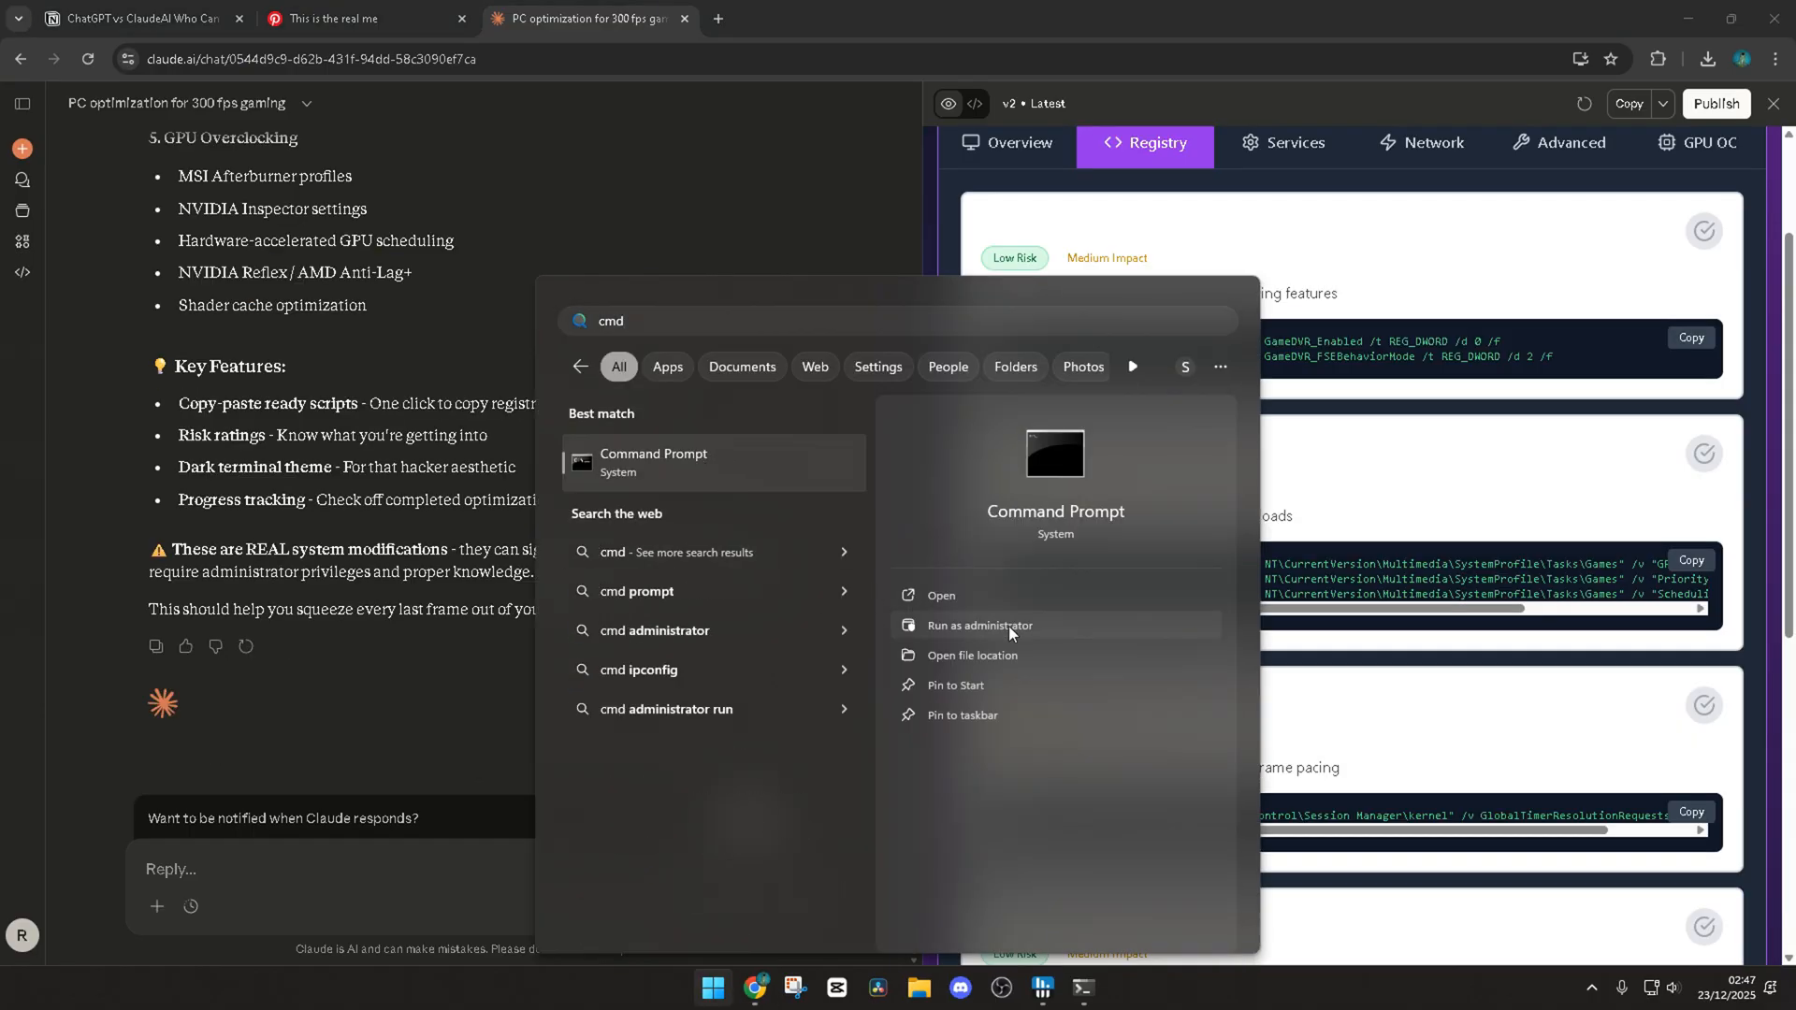
{"action": "left_click", "coordinate": [979, 626]}
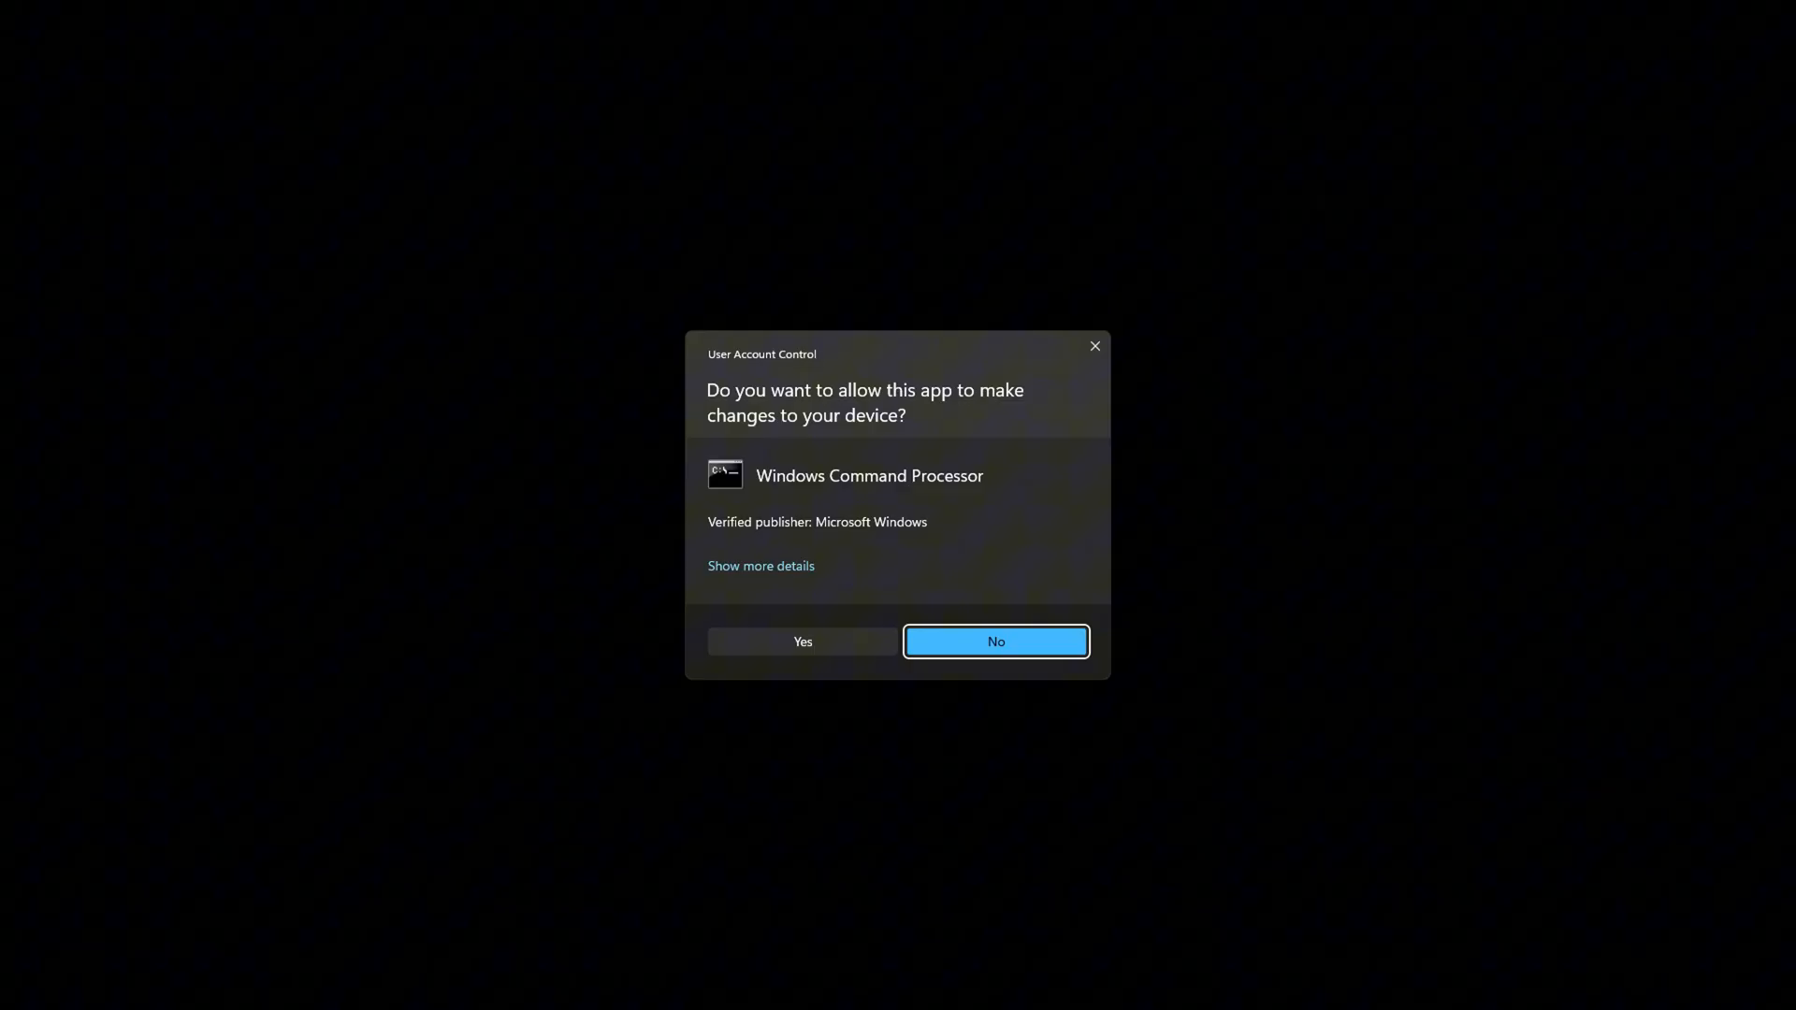
{"action": "left_click", "coordinate": [802, 642]}
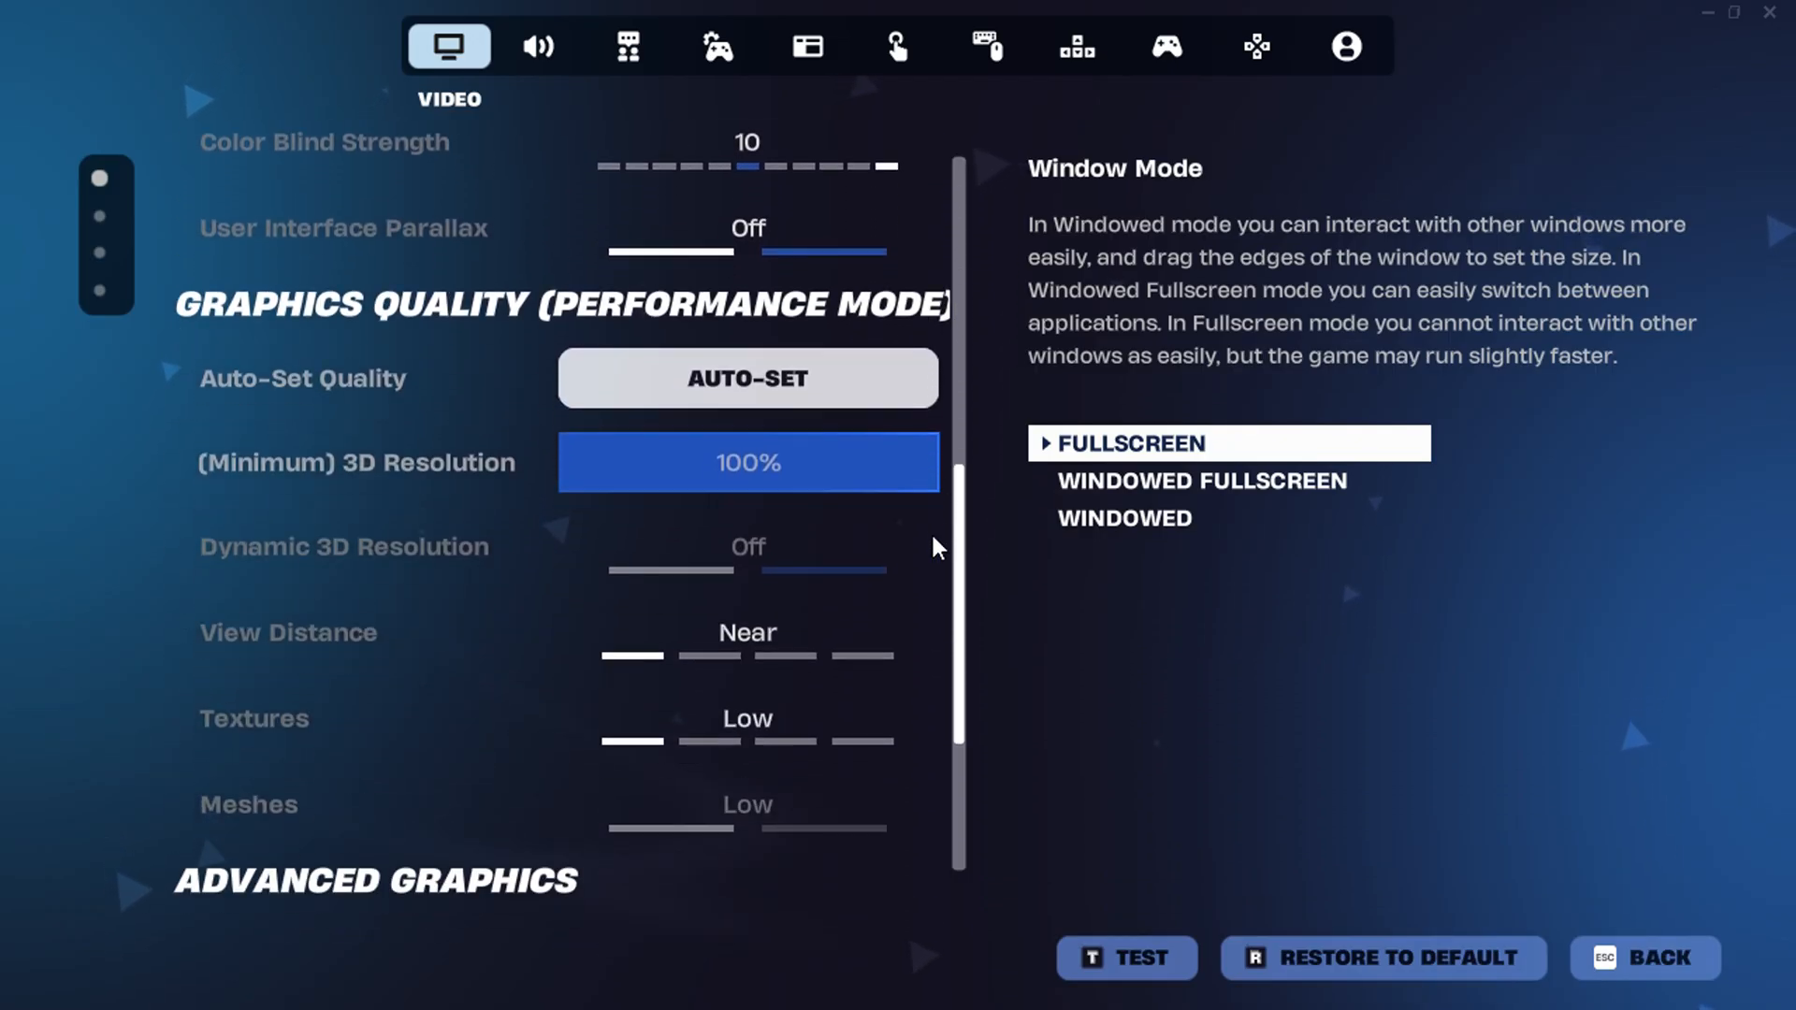
Step: Play on the island at about 293 FPS in Performance Mode and bring up the emote wheel
{"action": "scroll", "scroll_direction": "up", "scroll_amount": 3}
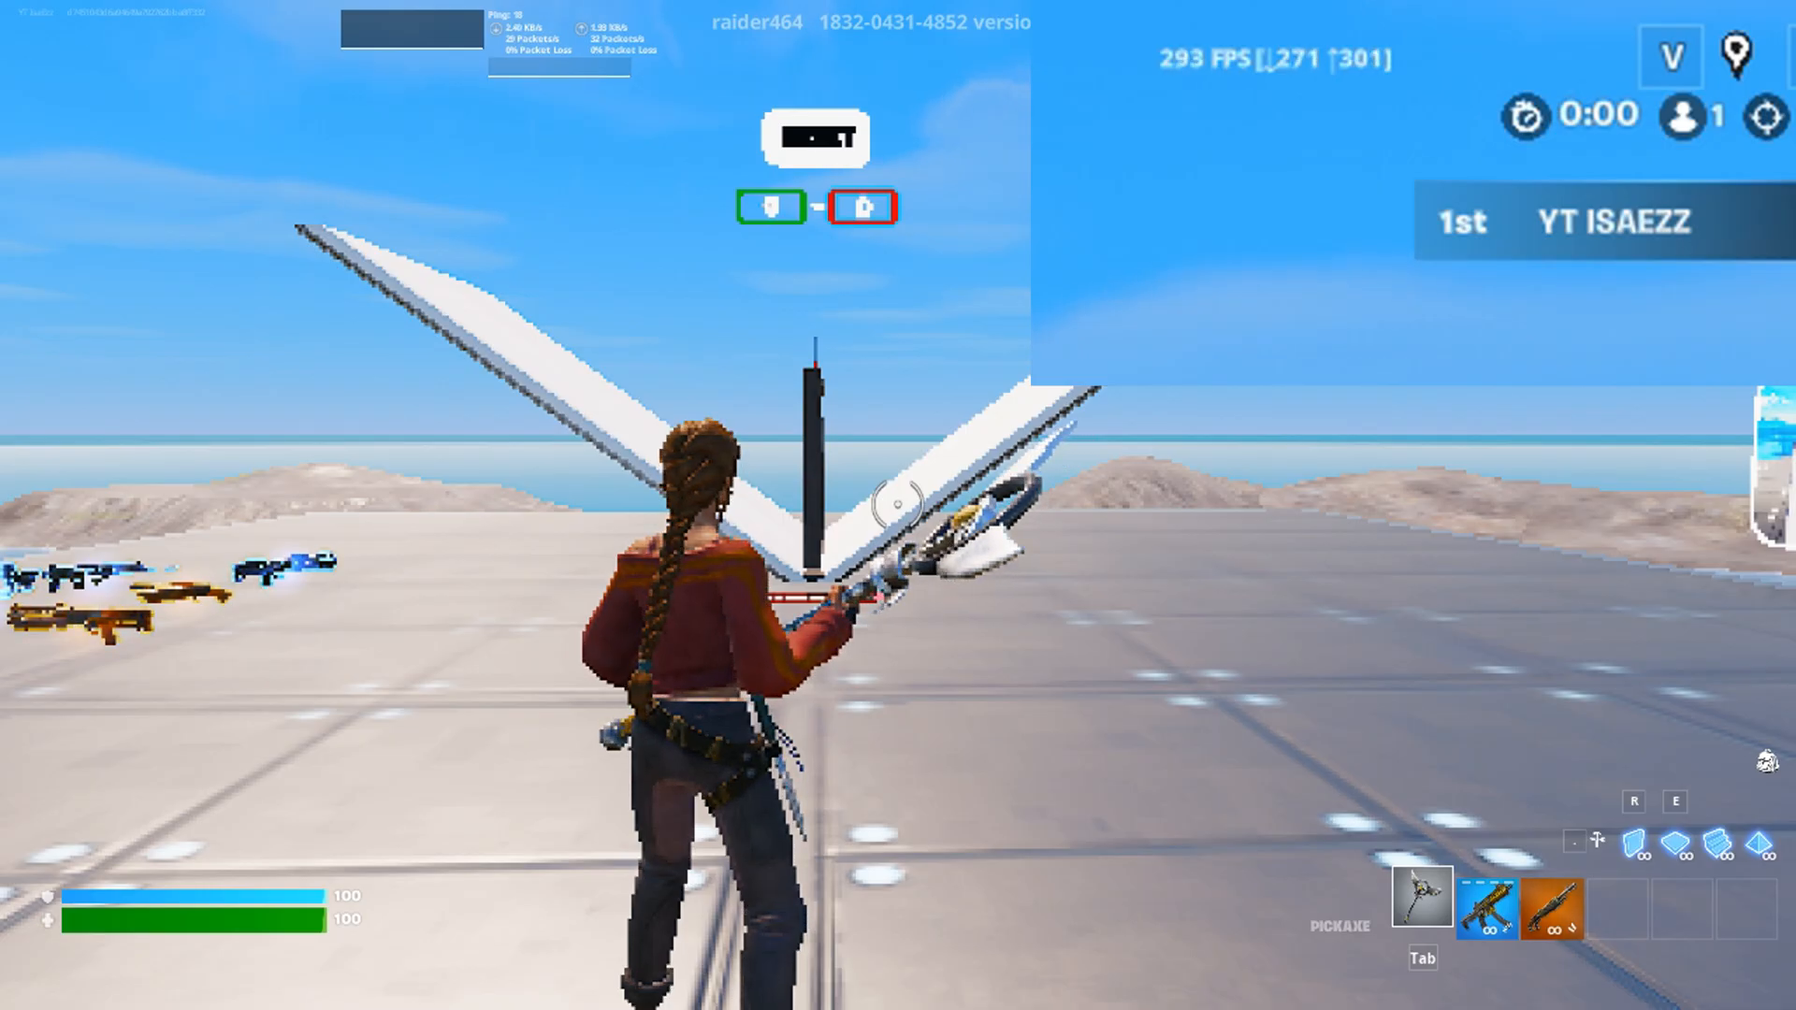
{"action": "key", "text": "b"}
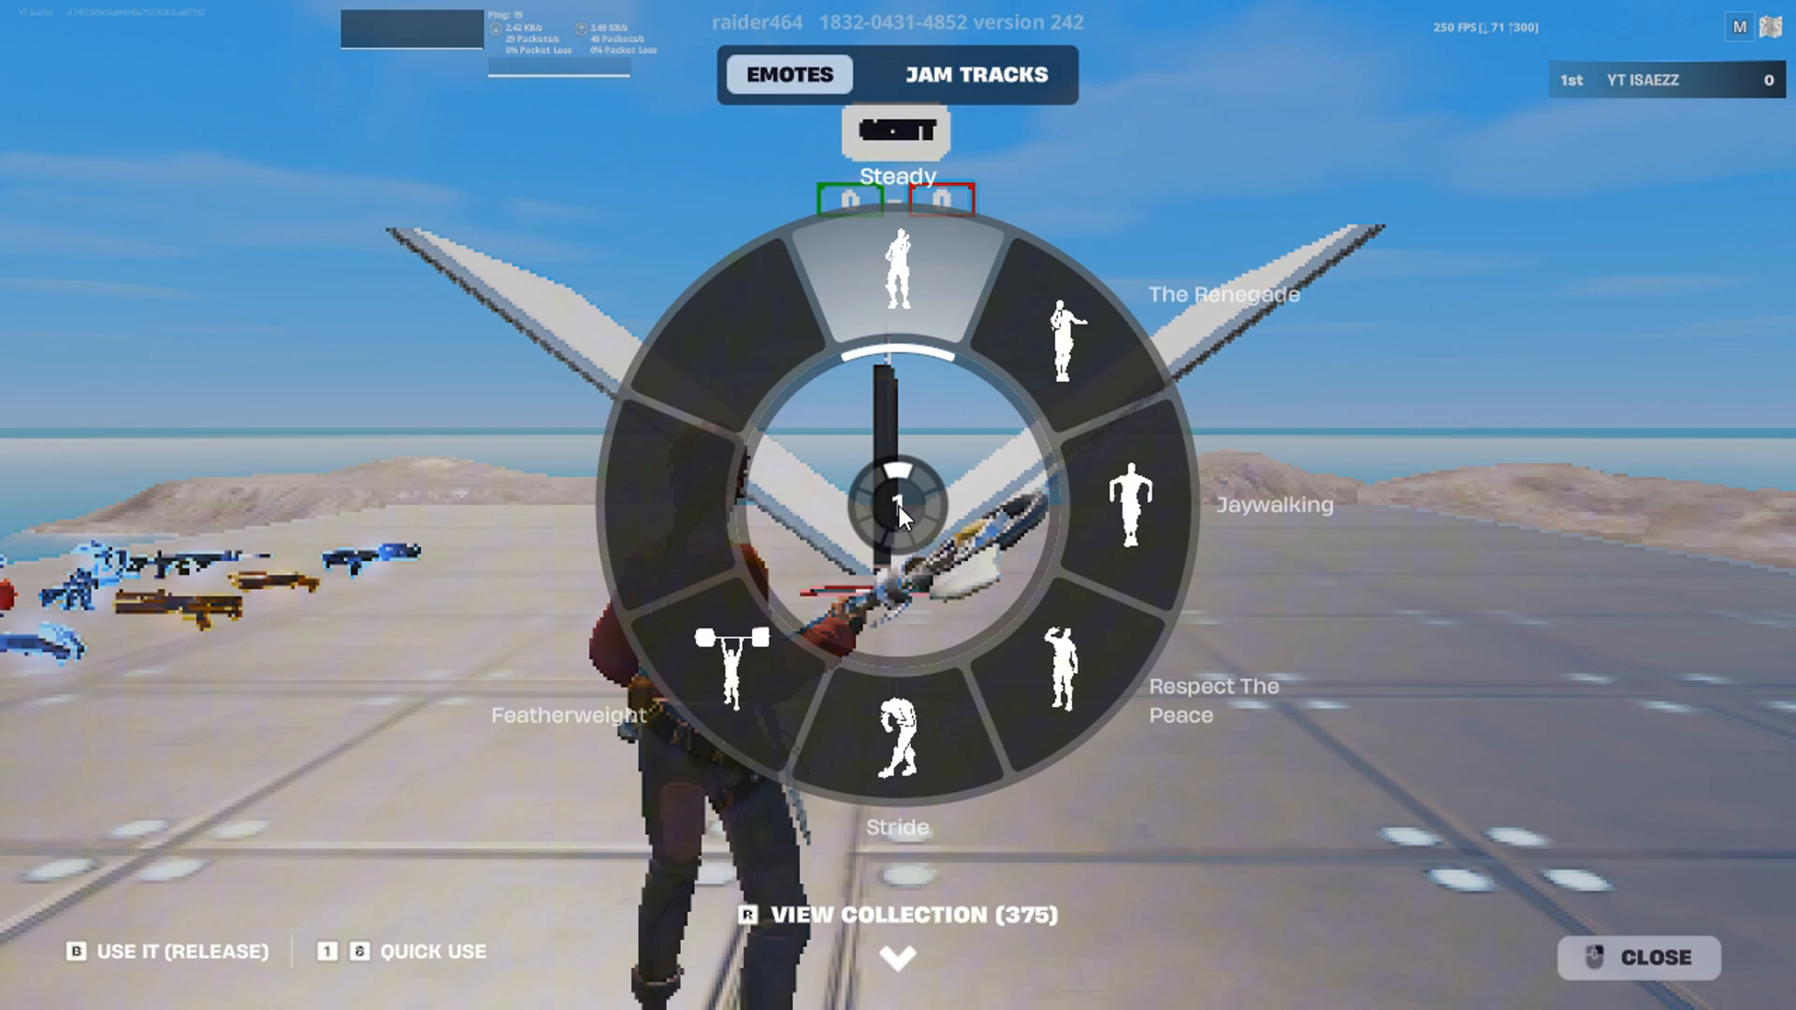
{"action": "mouse_move", "coordinate": [652, 700]}
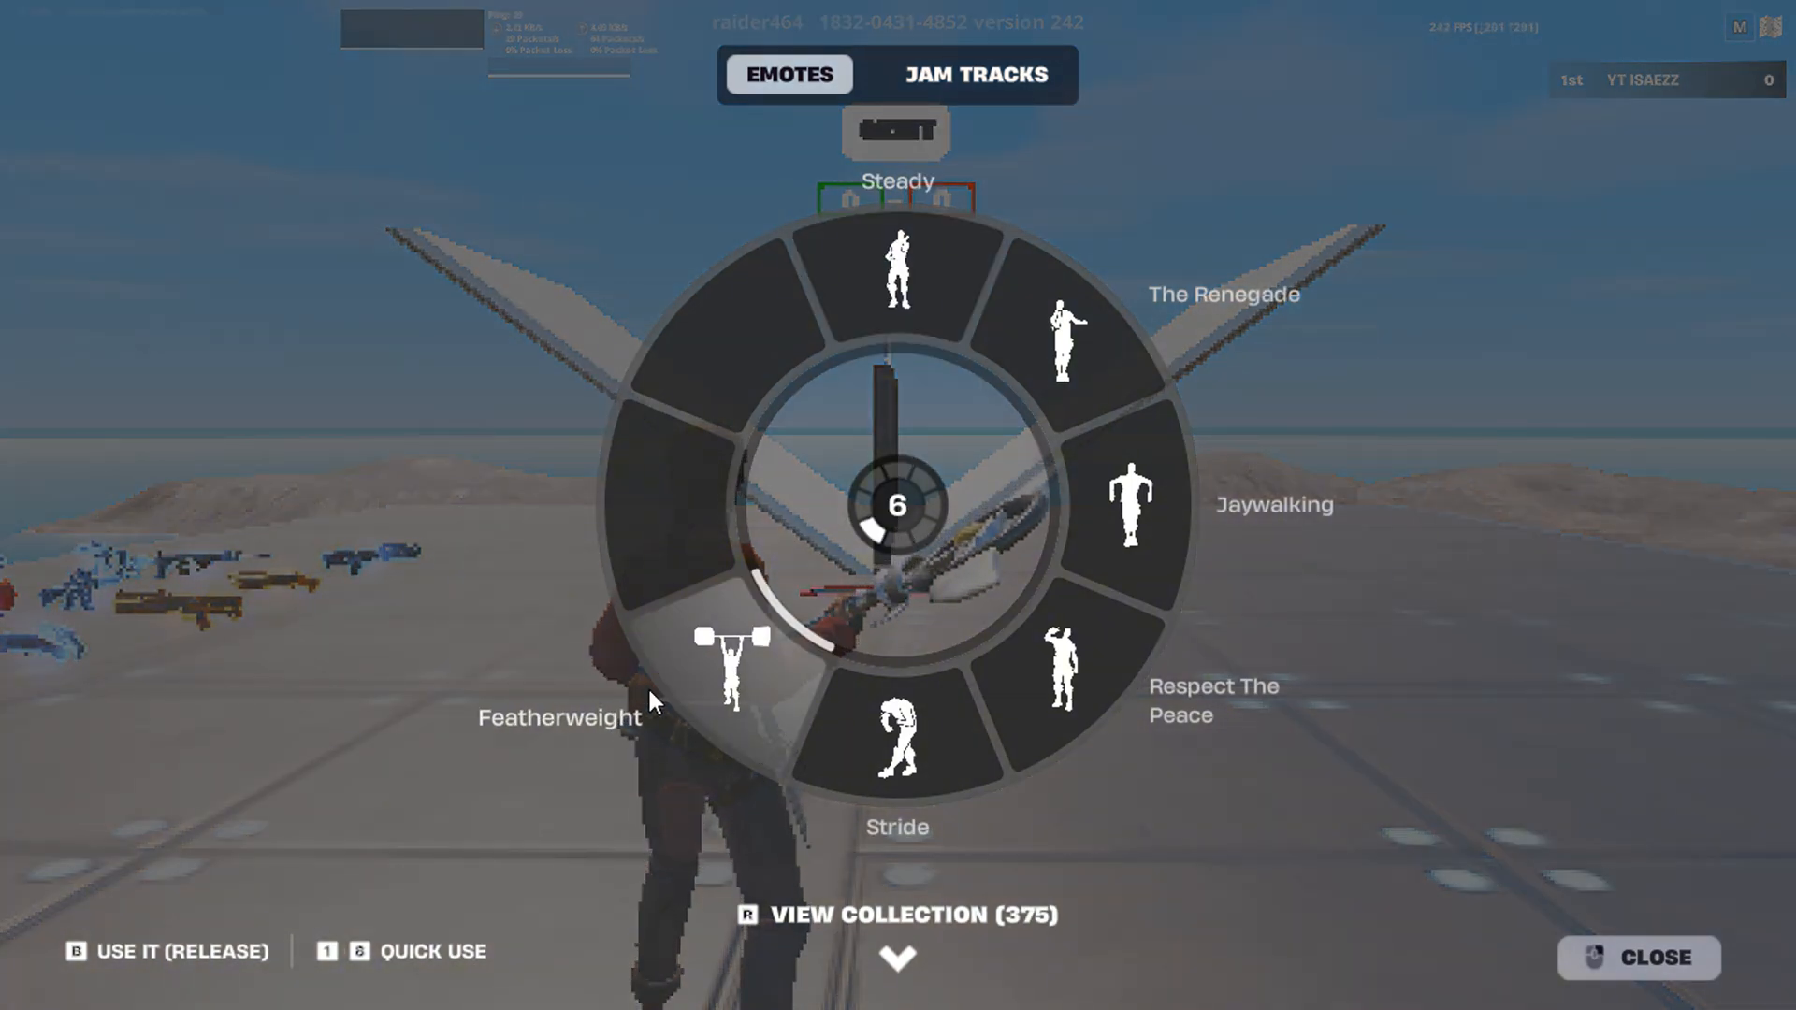